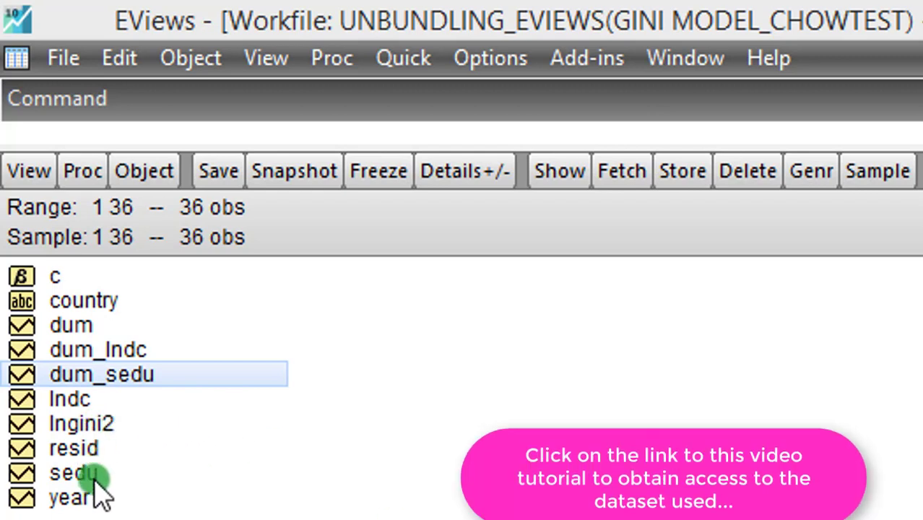
# - Point out the lndc, dum_lndc and lngini2 series in the workfile
pyautogui.click(70, 399)
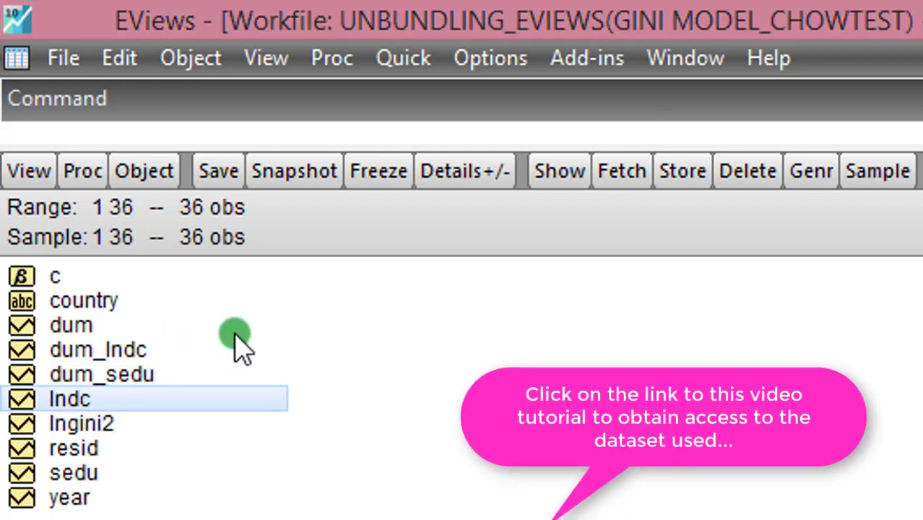
pyautogui.click(71, 324)
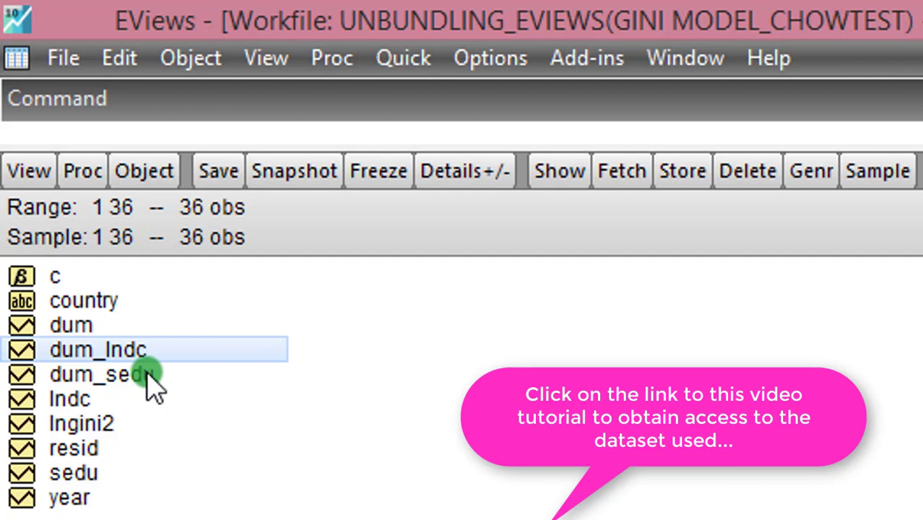
pyautogui.moveTo(238, 463)
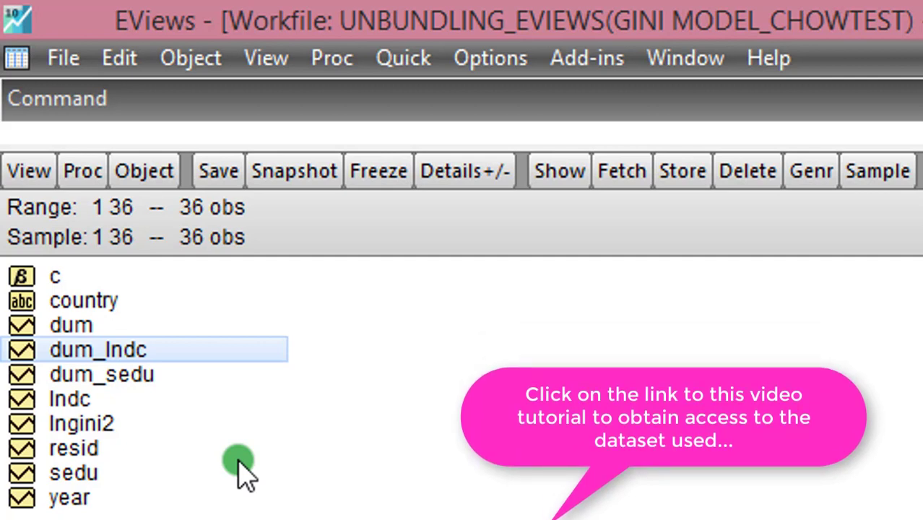
pyautogui.click(81, 423)
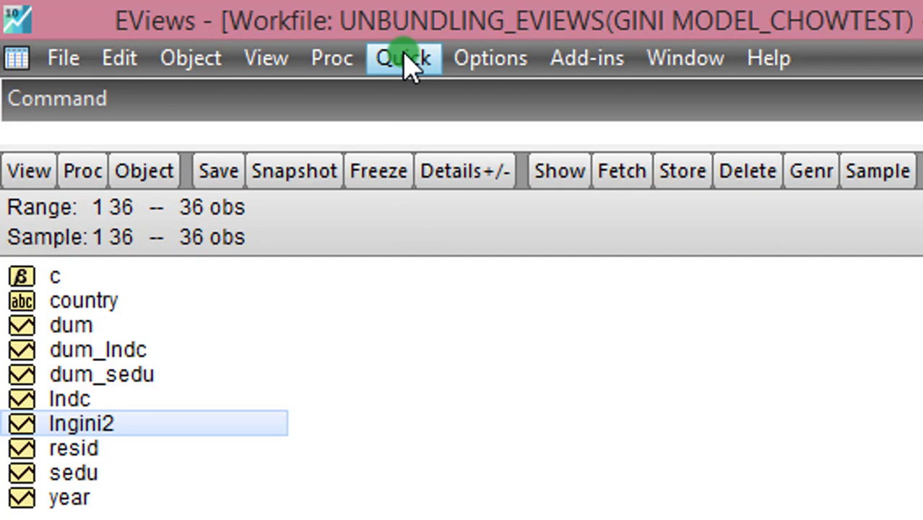
# - Estimate a standard VAR with lngini2 as the endogenous variable
pyautogui.click(403, 58)
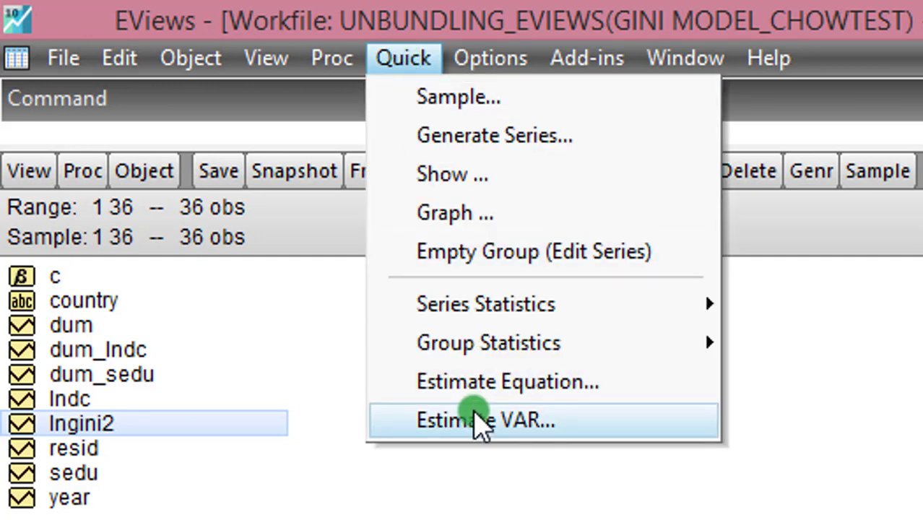
pyautogui.click(485, 420)
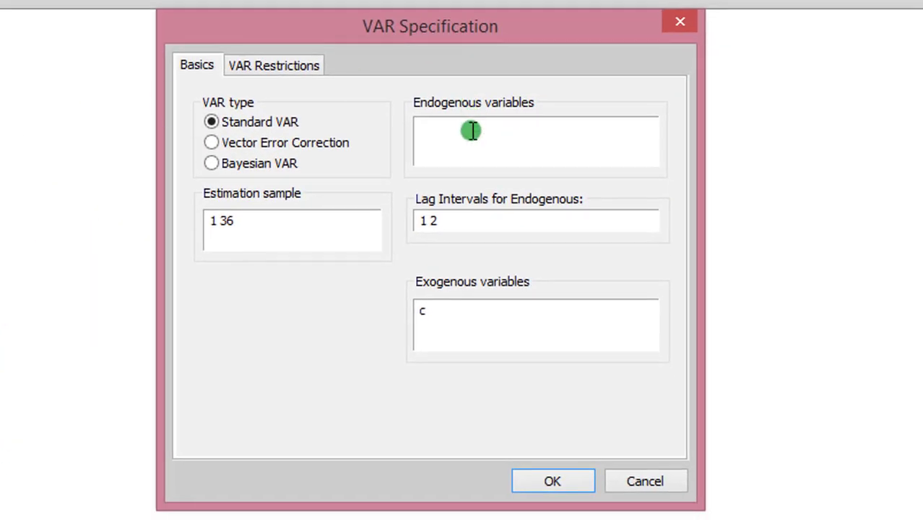
pyautogui.click(536, 138)
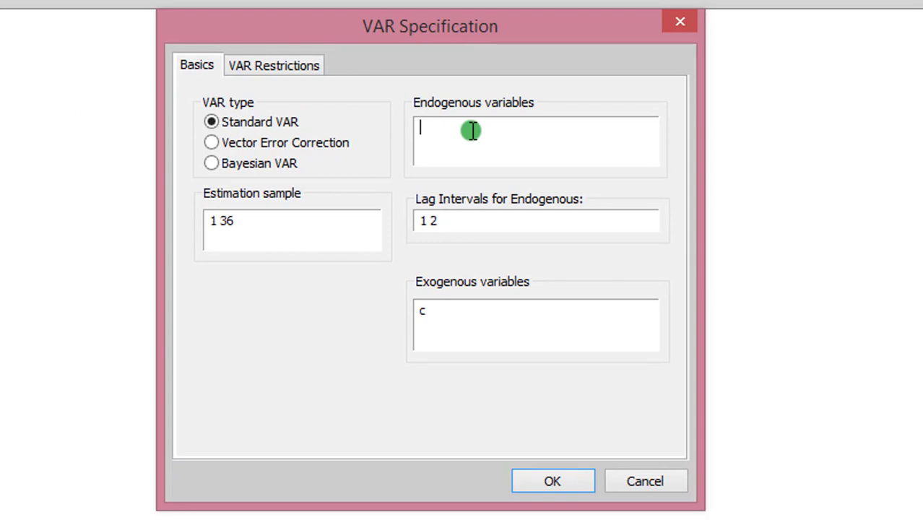
pyautogui.write('lngini')
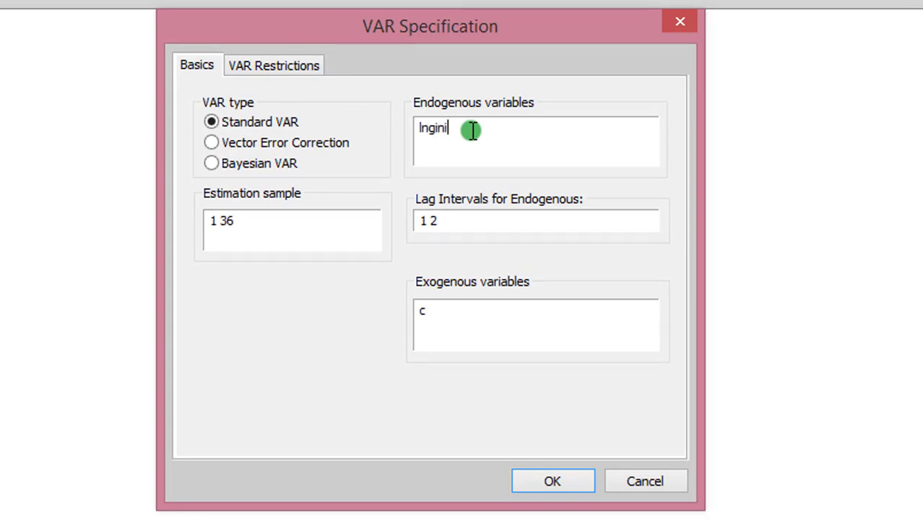
pyautogui.write('2')
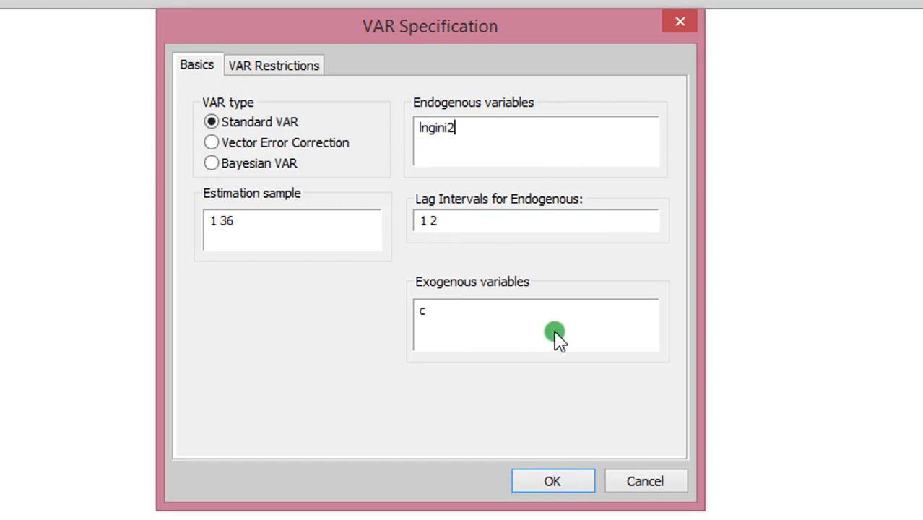
pyautogui.moveTo(243, 143)
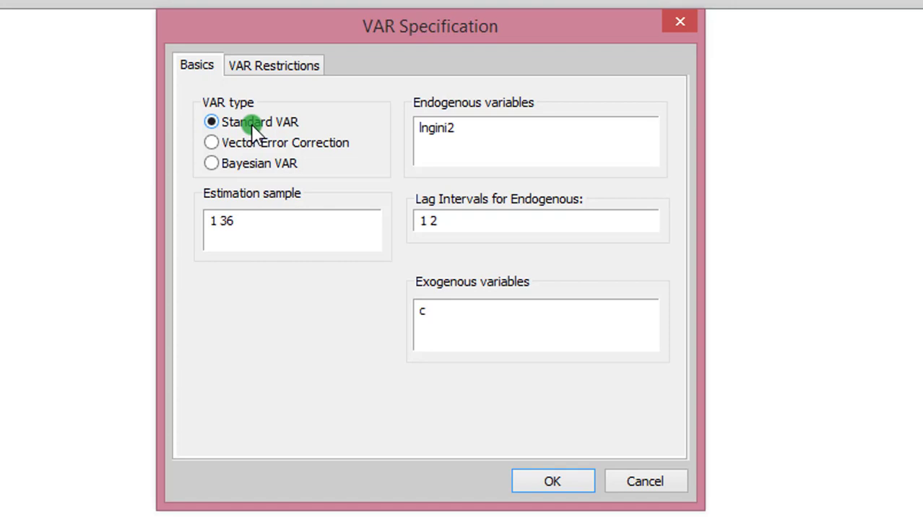
pyautogui.moveTo(311, 133)
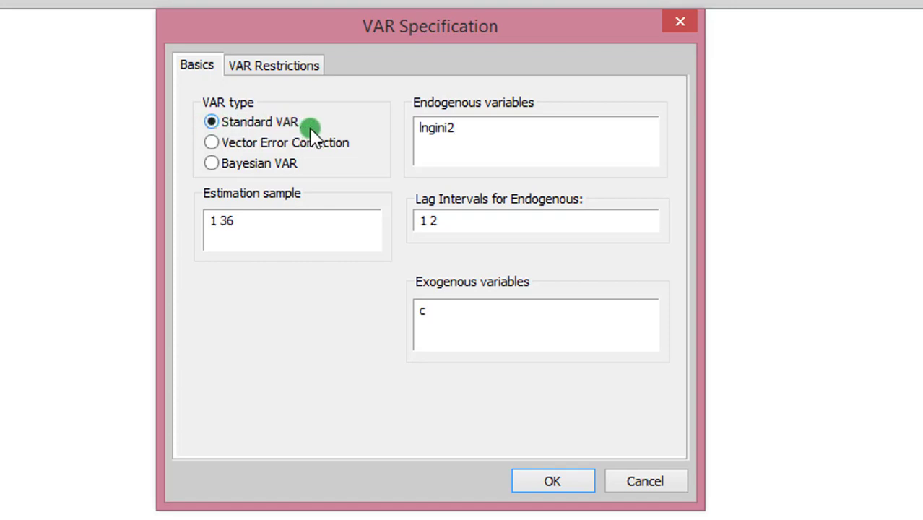
pyautogui.moveTo(304, 128)
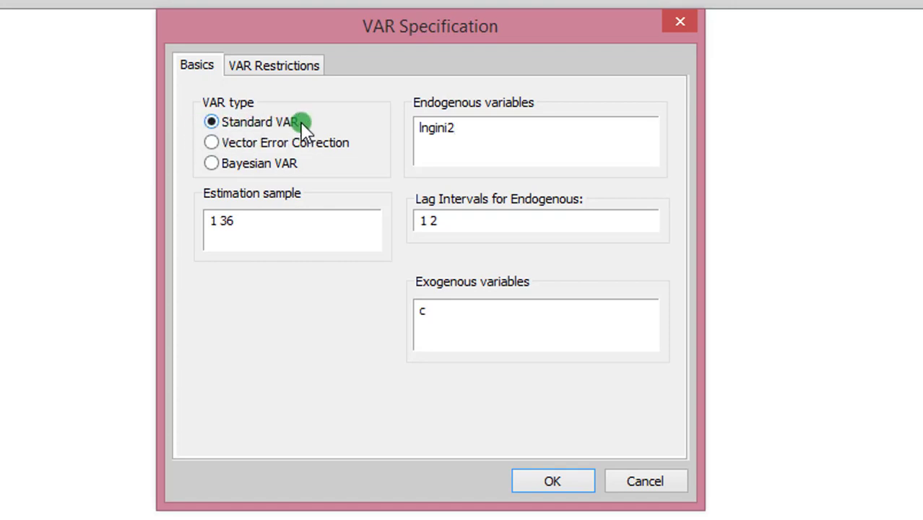
pyautogui.click(552, 482)
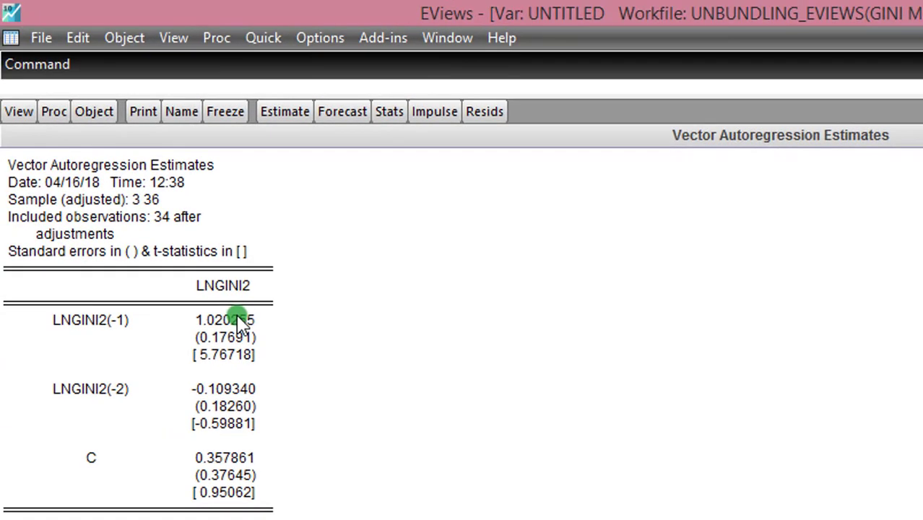
pyautogui.moveTo(189, 286)
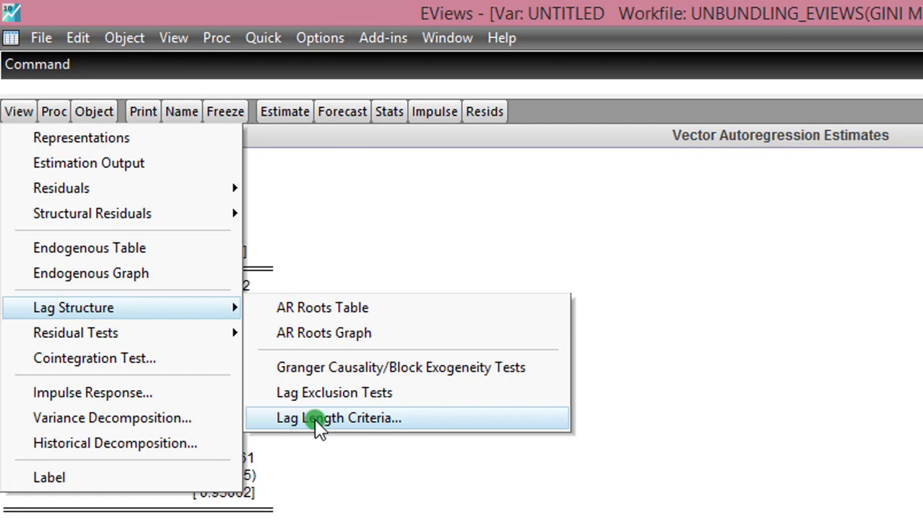
# - Compute lag length selection criteria for the lngini2 VAR with maximum lag 2
pyautogui.click(339, 417)
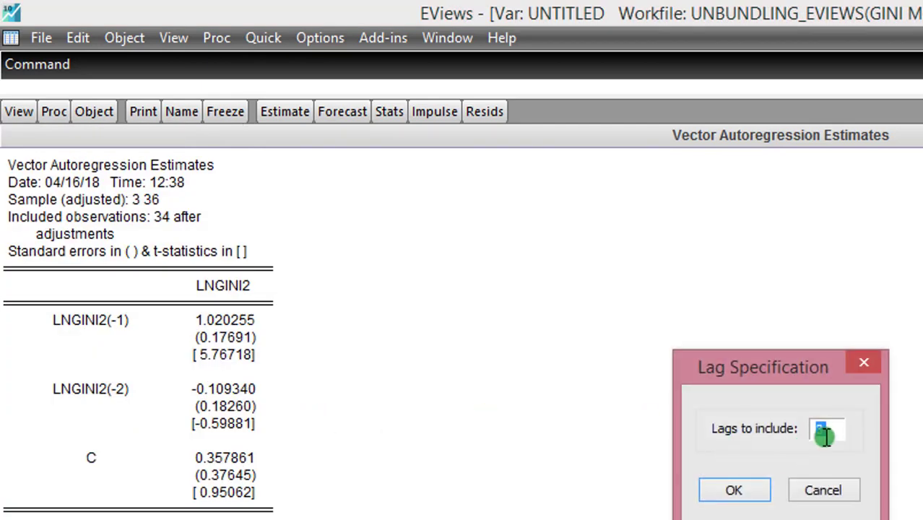
pyautogui.write('2')
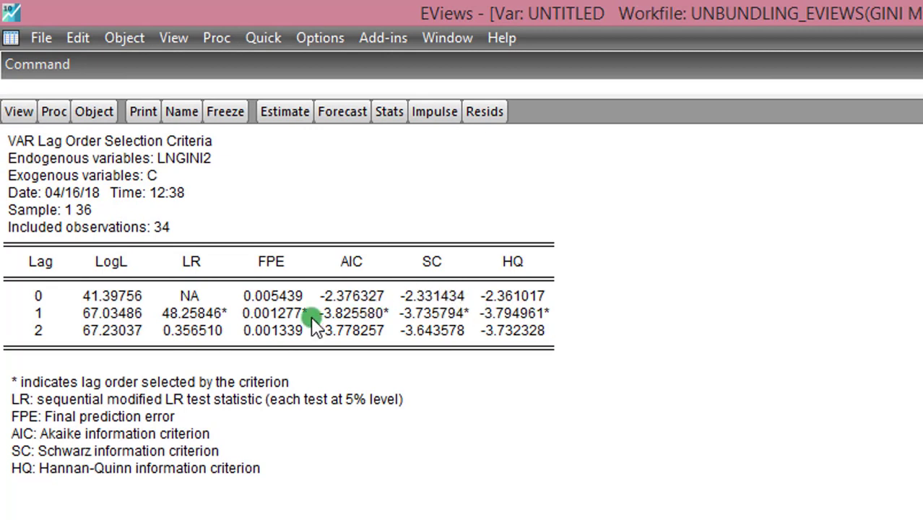
pyautogui.moveTo(488, 315)
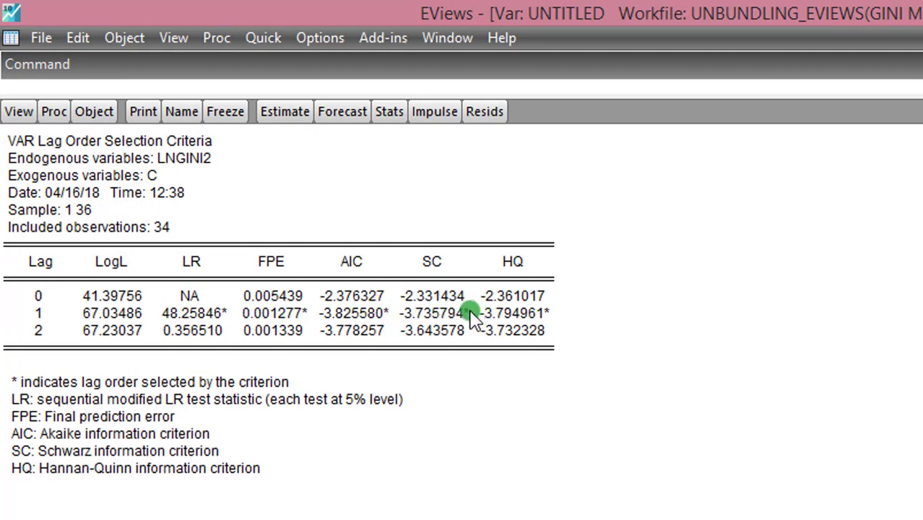
pyautogui.moveTo(263, 38)
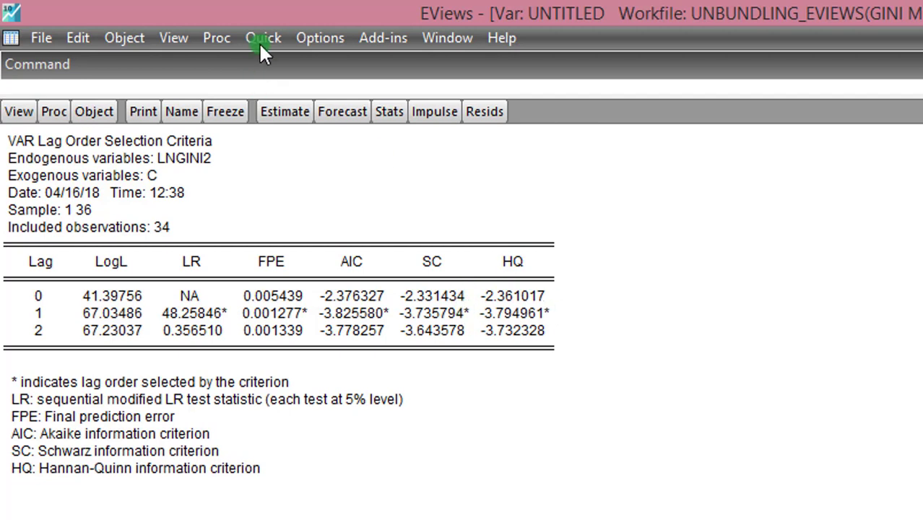
# - Estimate a new VAR with sedu as the endogenous variable
pyautogui.click(263, 38)
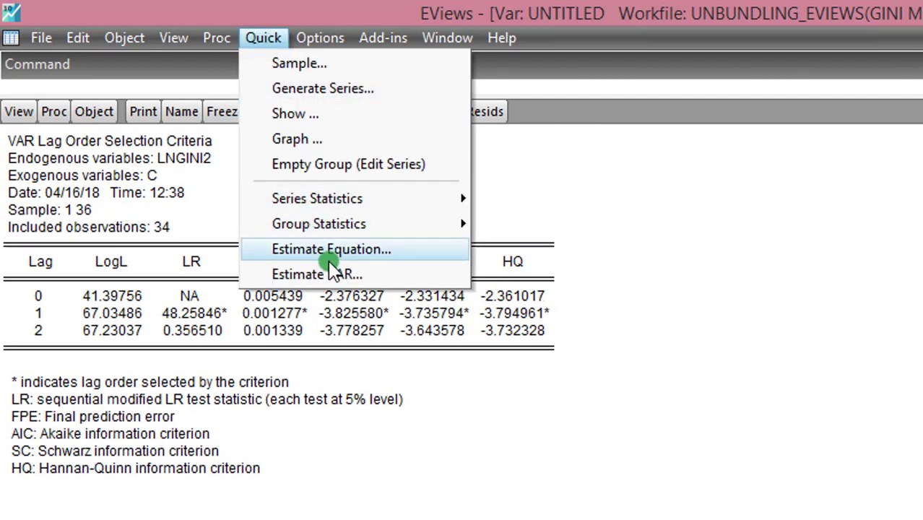
pyautogui.moveTo(333, 275)
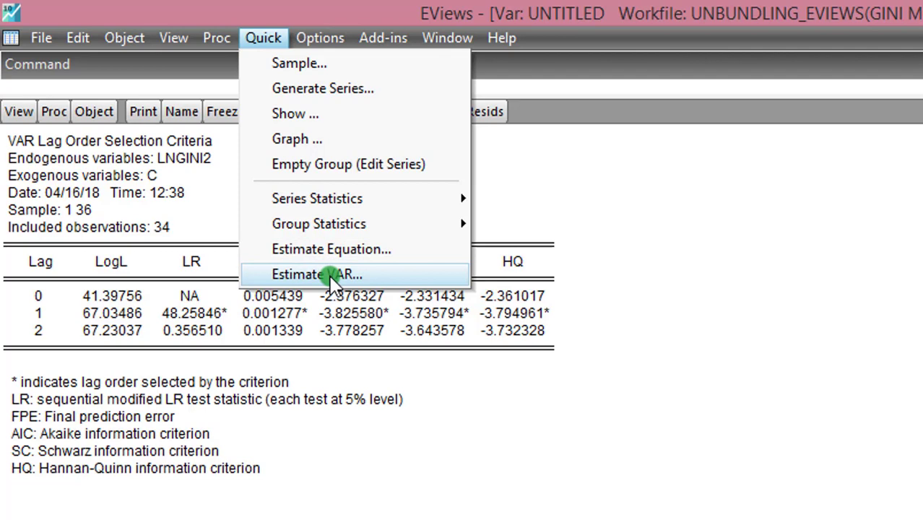
pyautogui.click(315, 274)
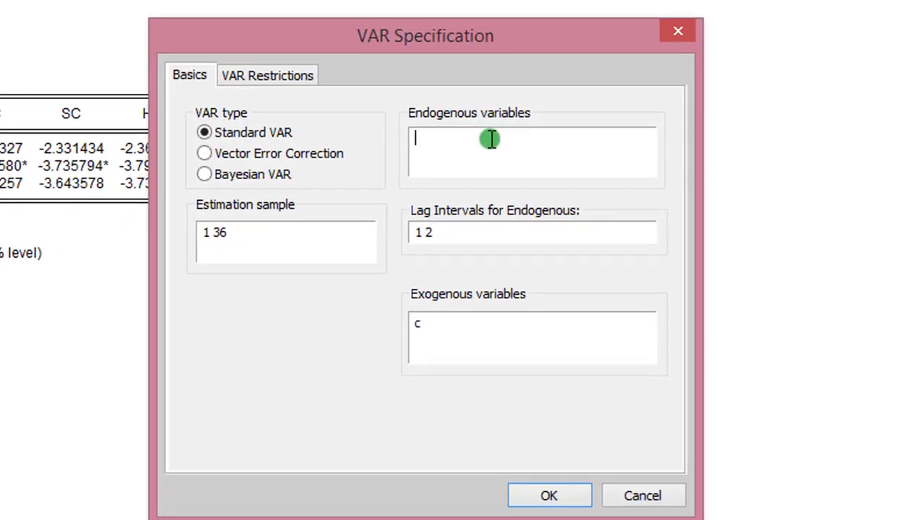
pyautogui.write('sedu')
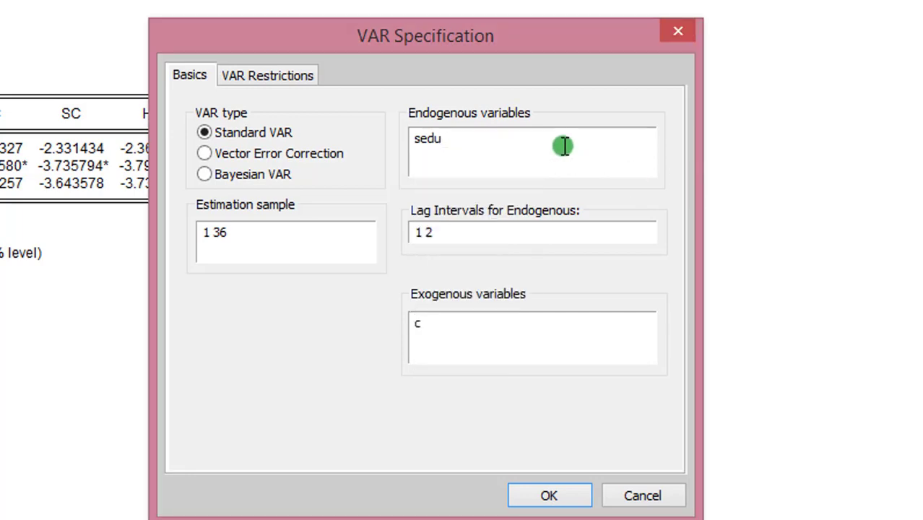
pyautogui.click(549, 496)
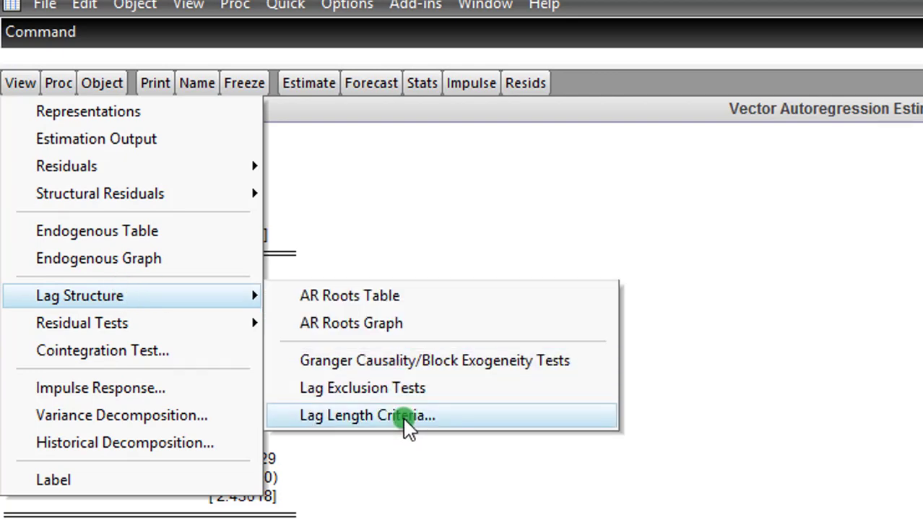
# - Compute lag length criteria for the sedu VAR and note the Schwarz-chosen lag
pyautogui.click(367, 417)
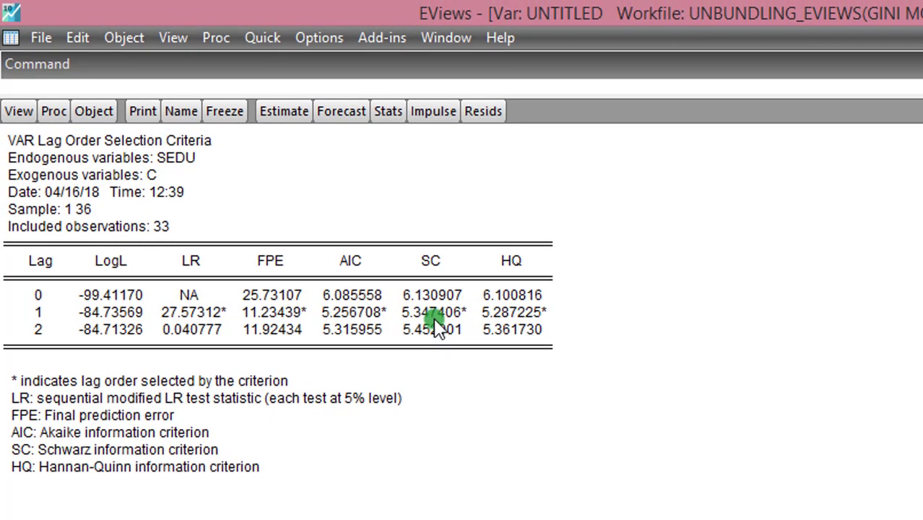
pyautogui.moveTo(451, 325)
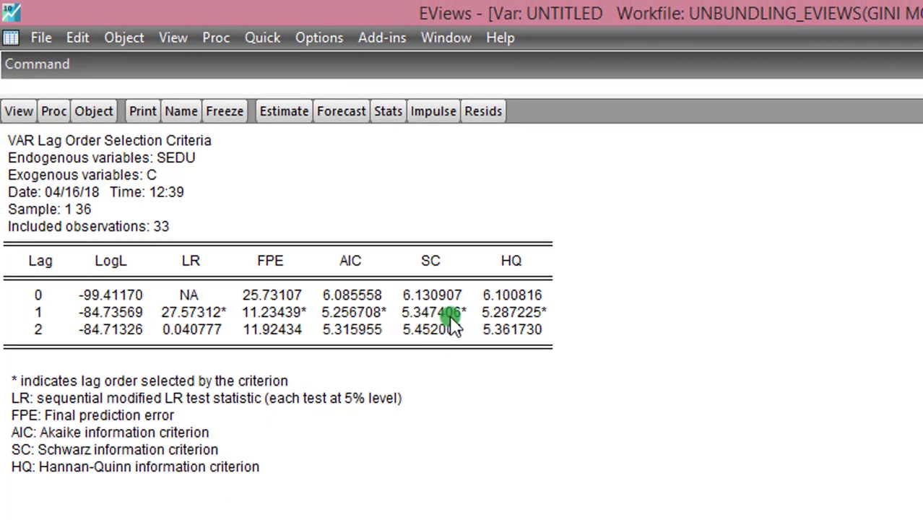
pyautogui.click(261, 37)
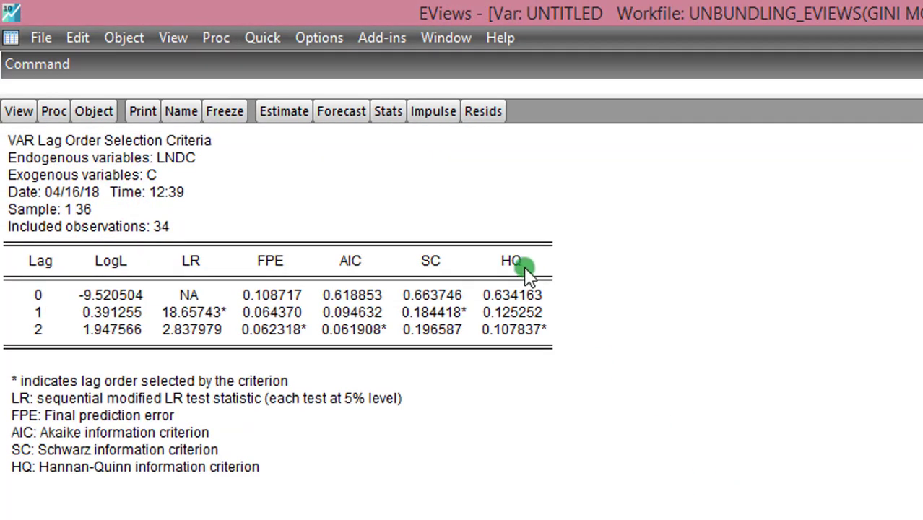
pyautogui.moveTo(468, 316)
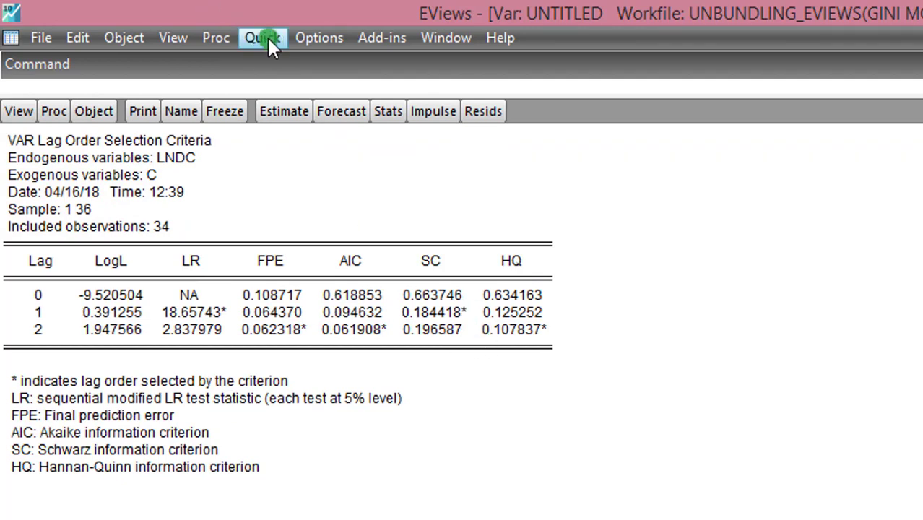
pyautogui.moveTo(340, 272)
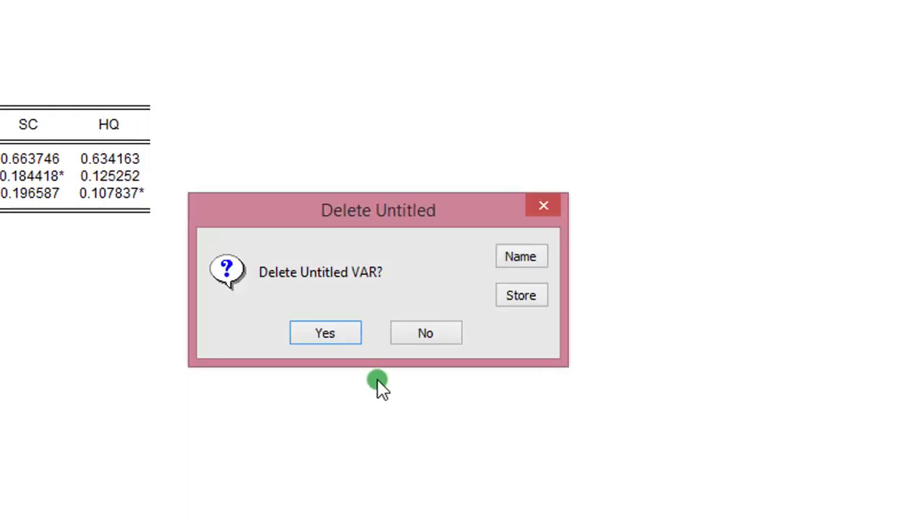
# - Discard the unsaved previous VAR before estimating the VAR for dum
pyautogui.click(425, 333)
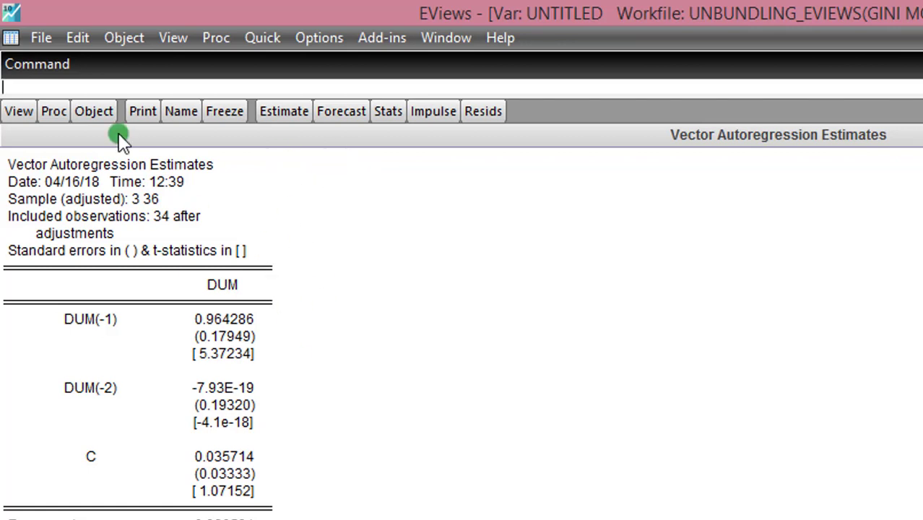
pyautogui.moveTo(15, 110)
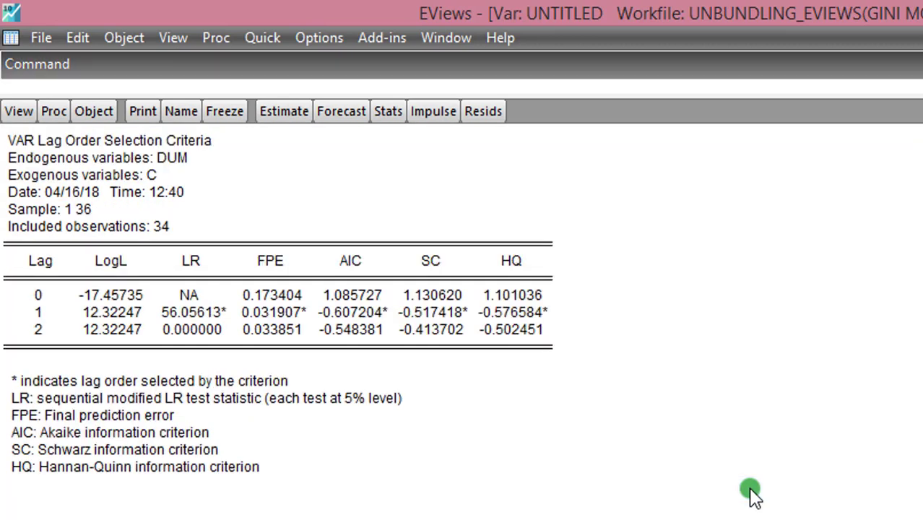
pyautogui.moveTo(460, 325)
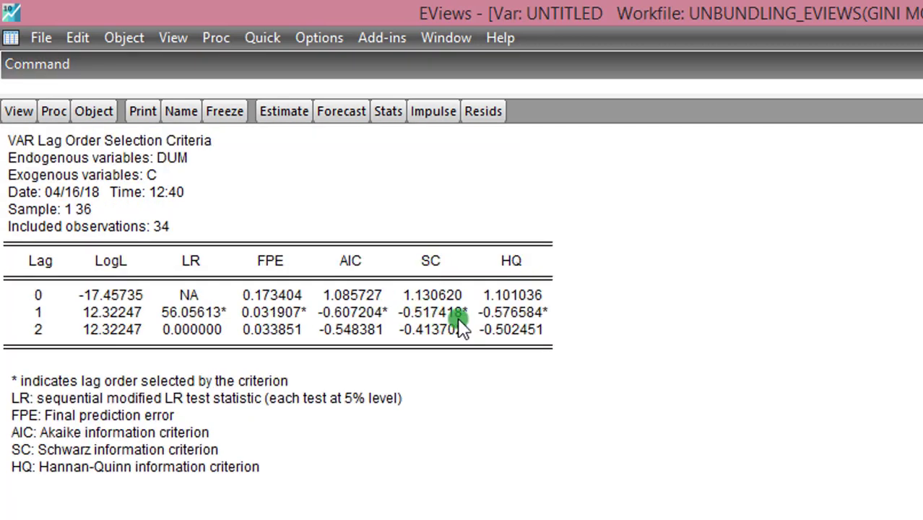
pyautogui.moveTo(263, 38)
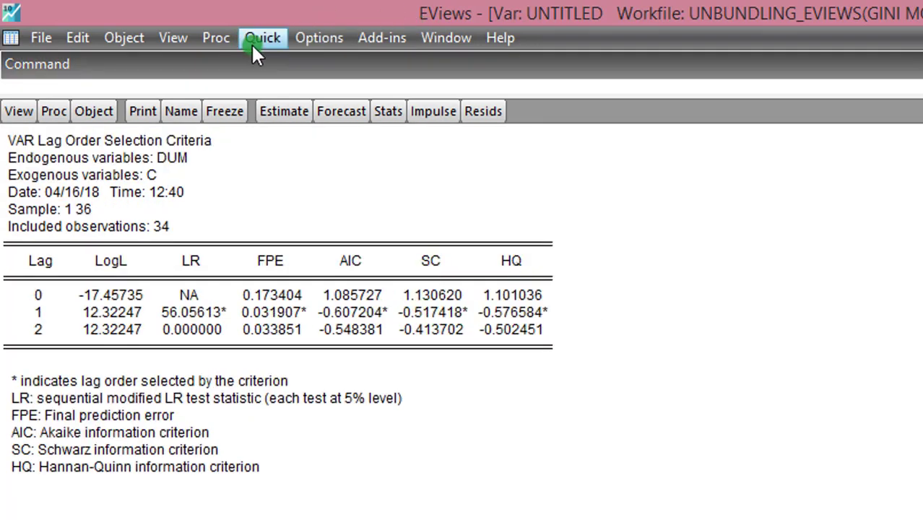
# - Estimate a VAR for dum_sedu and compute its lag length criteria up to two lags
pyautogui.click(283, 110)
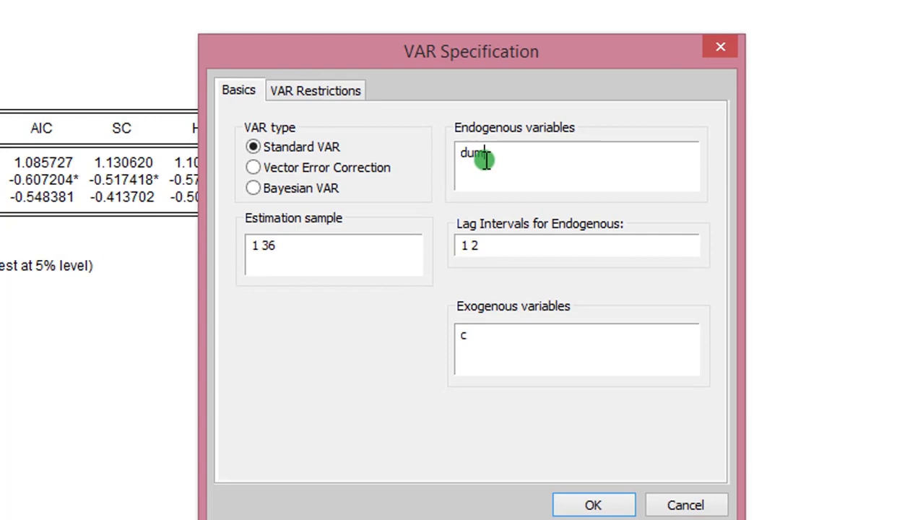
pyautogui.click(593, 505)
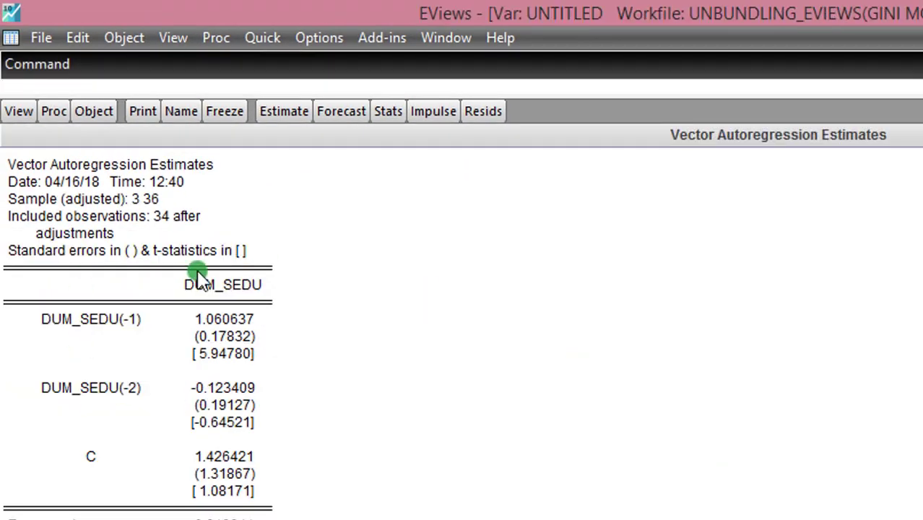
pyautogui.click(283, 110)
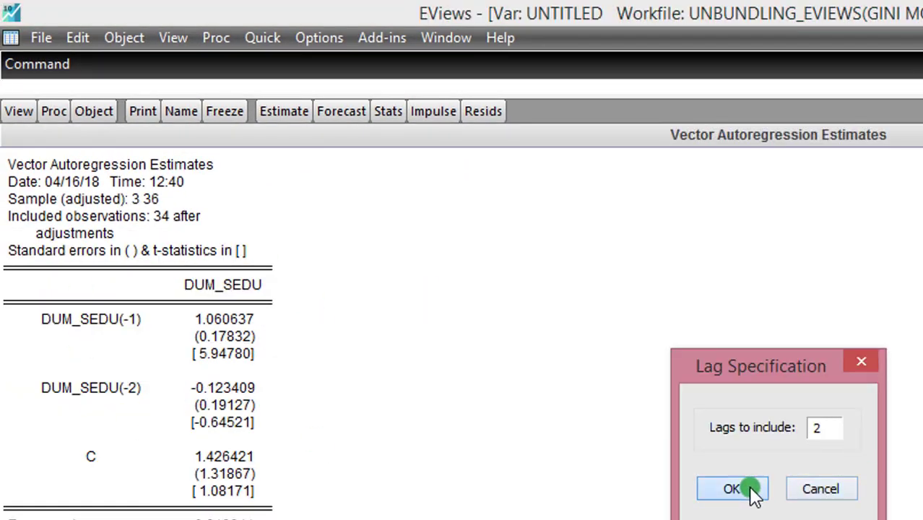
pyautogui.click(733, 488)
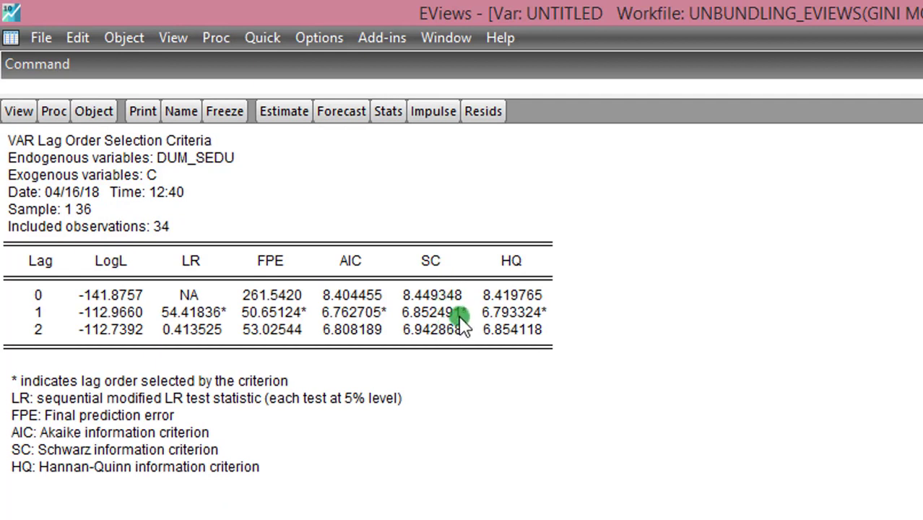
pyautogui.moveTo(209, 177)
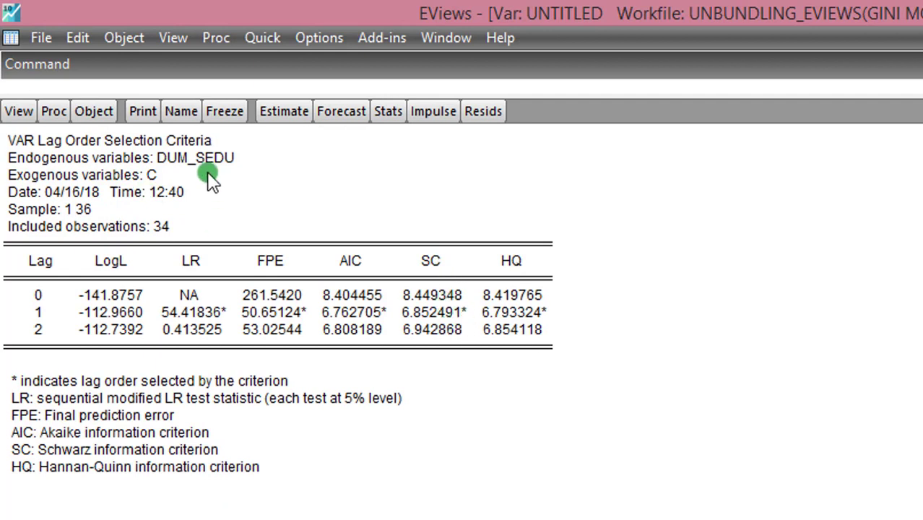
pyautogui.moveTo(470, 317)
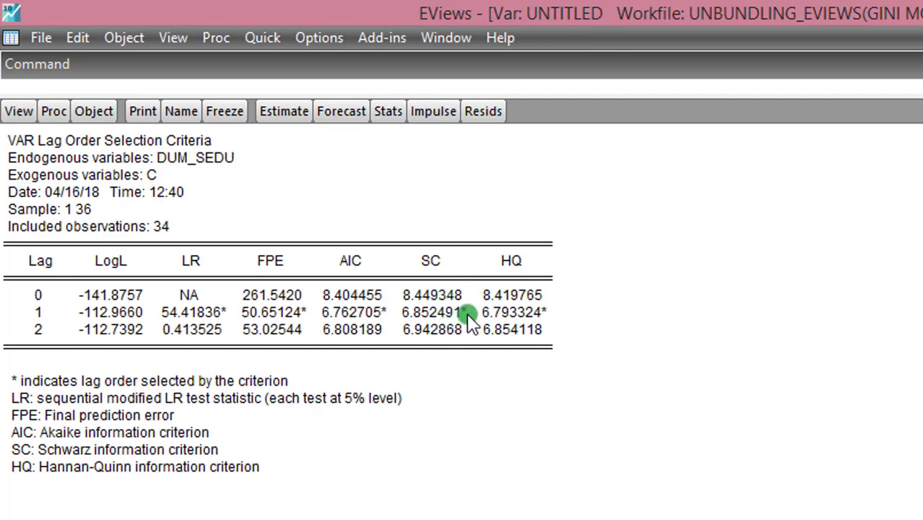
pyautogui.moveTo(263, 37)
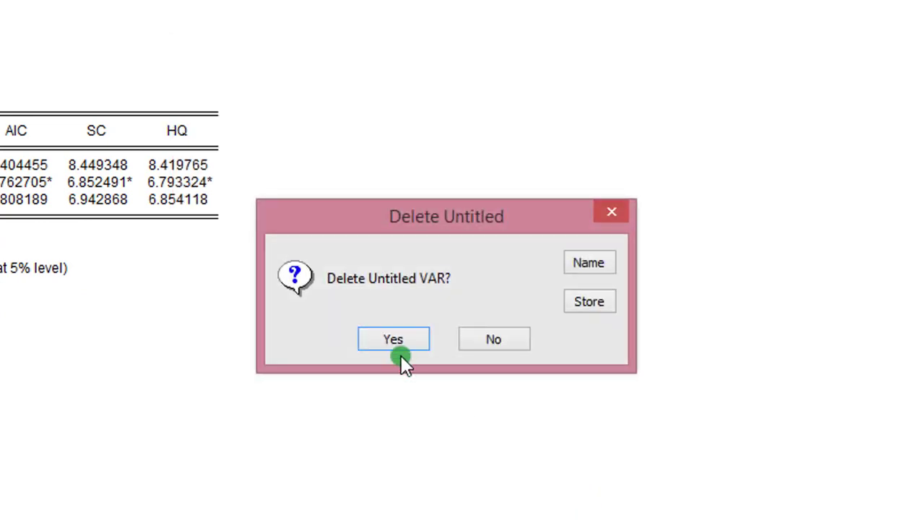
# - Discard the unsaved dum_sedu VAR and then the dum_lndc VAR after checking its criteria
pyautogui.click(393, 338)
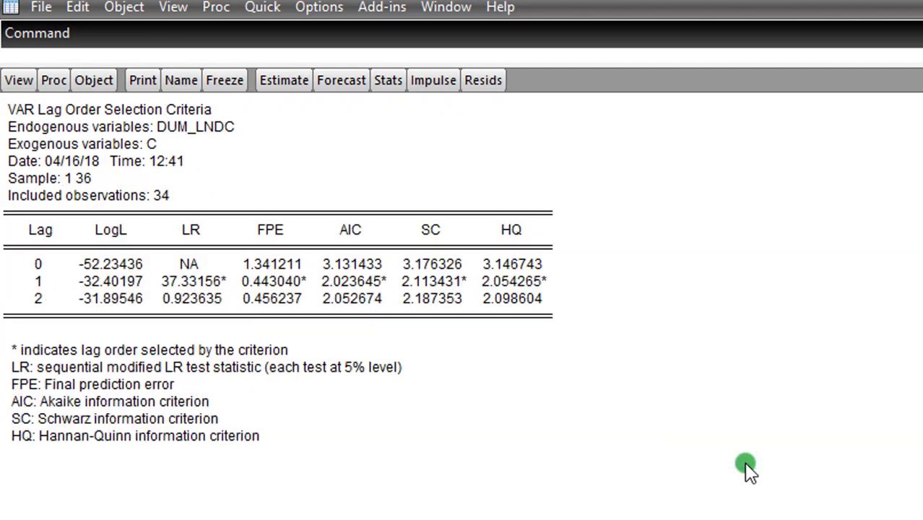
pyautogui.moveTo(465, 281)
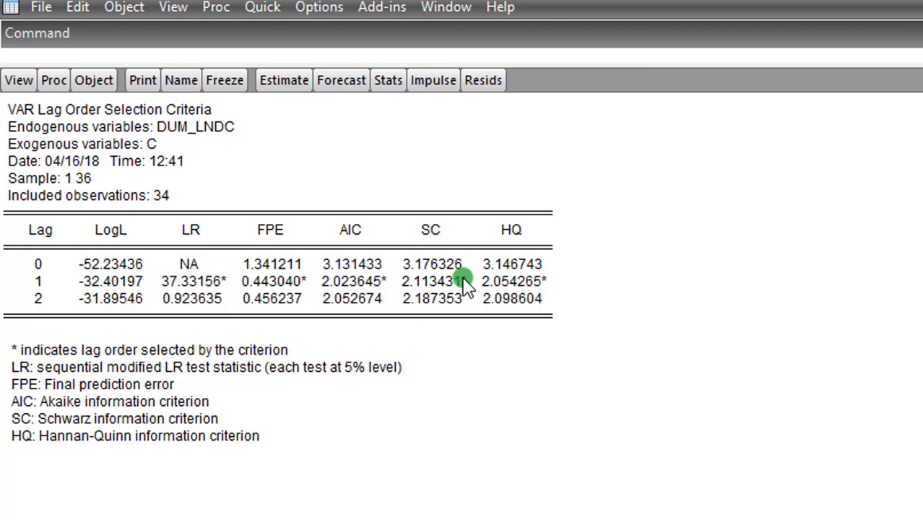
pyautogui.moveTo(283, 79)
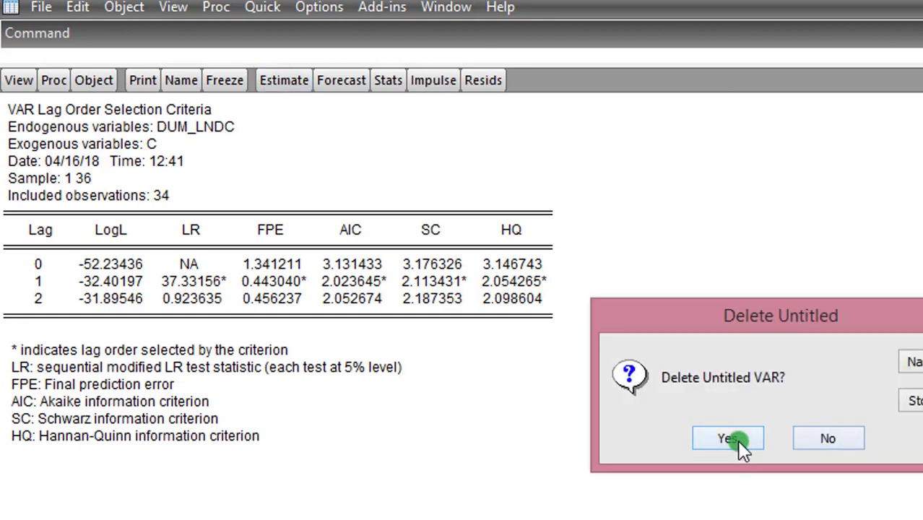
pyautogui.click(728, 438)
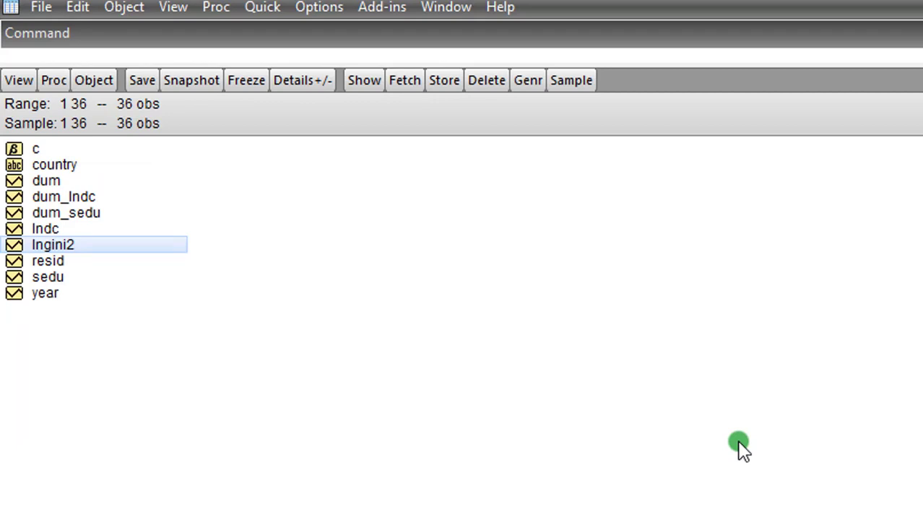
pyautogui.moveTo(116, 215)
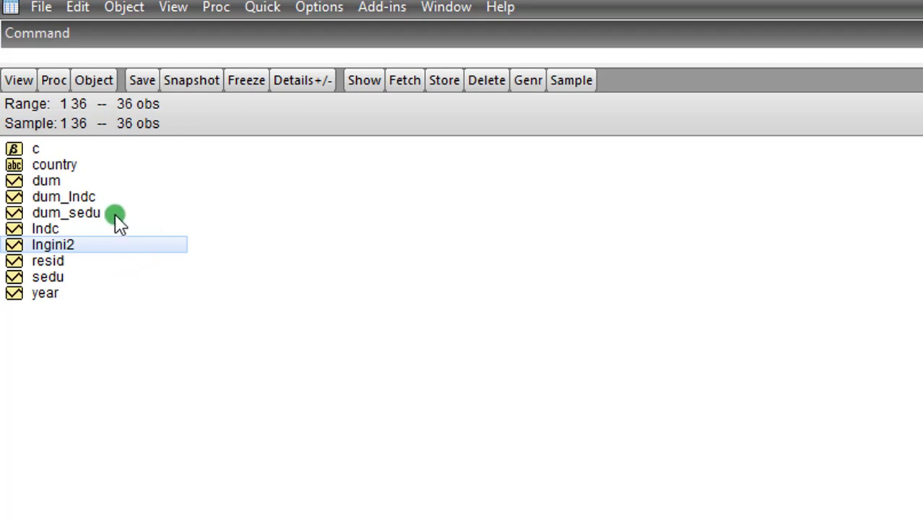
pyautogui.moveTo(99, 231)
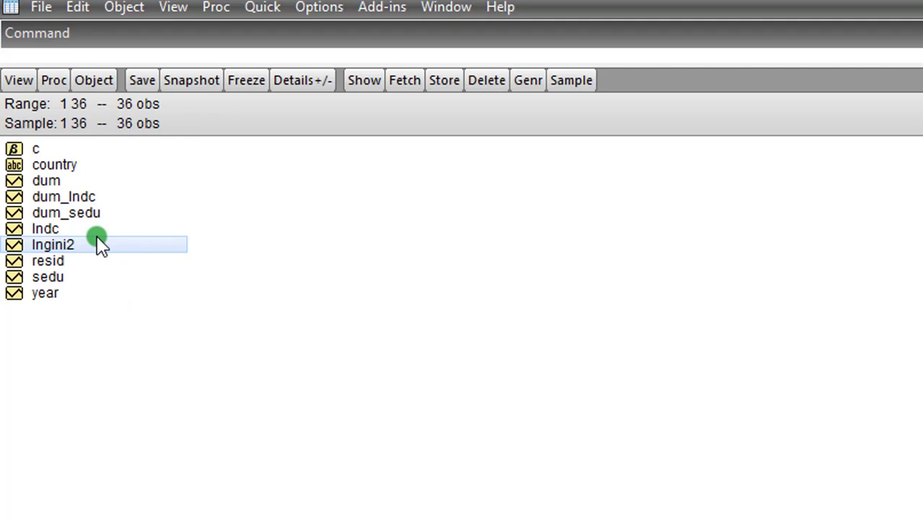
pyautogui.moveTo(64, 243)
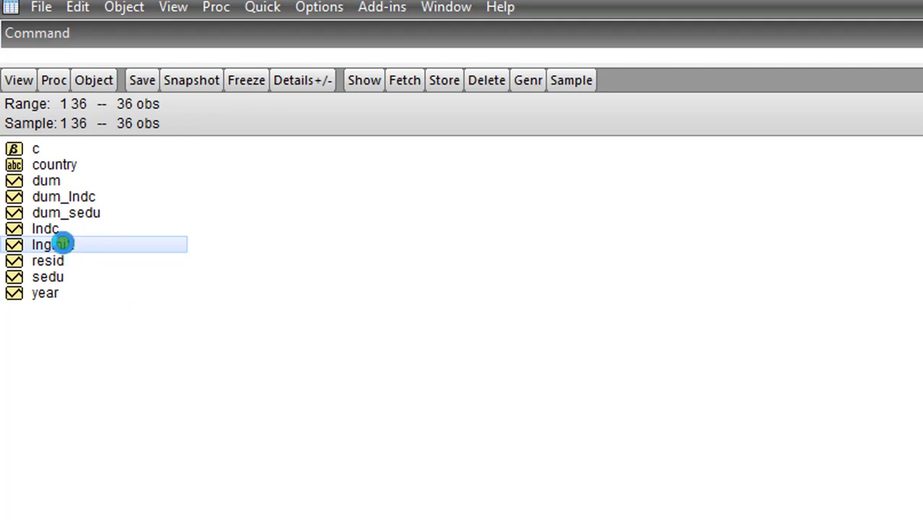
# - Run an ADF unit root test on lngini2 in levels with maximum 2 lags
pyautogui.doubleClick(46, 244)
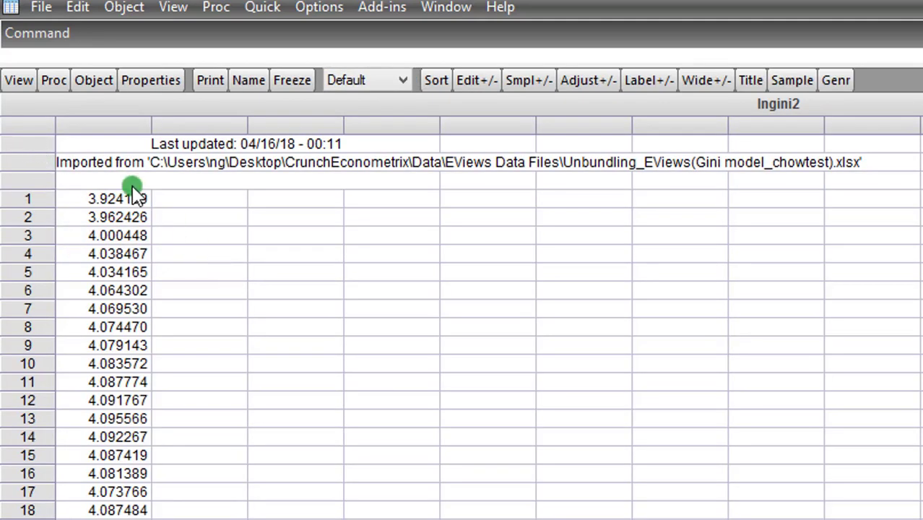
pyautogui.click(19, 80)
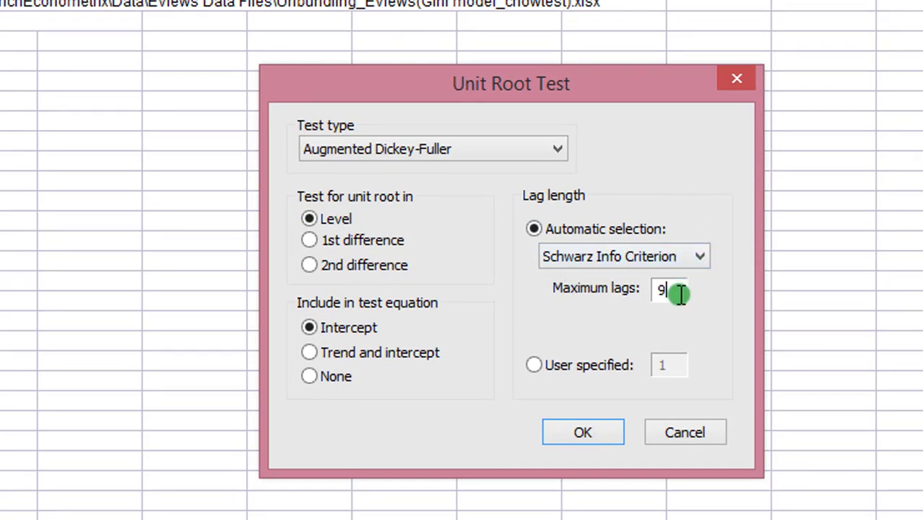
pyautogui.write('2')
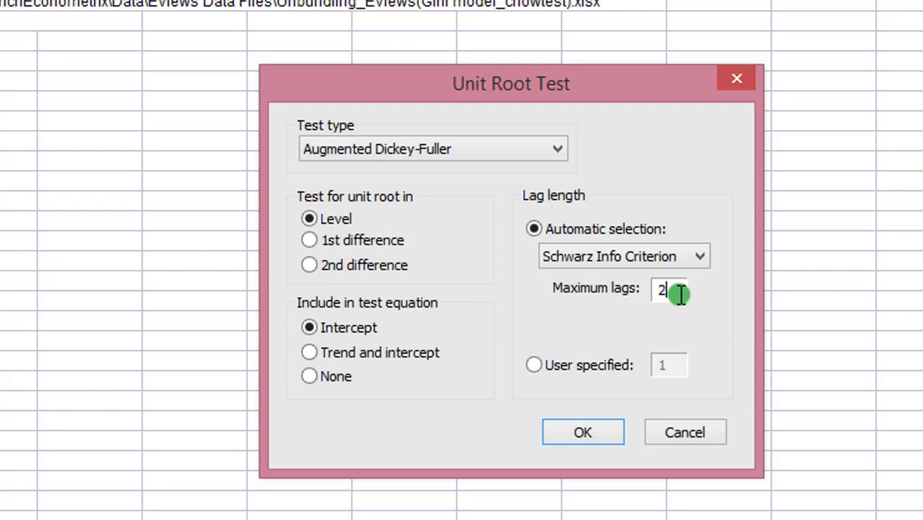
pyautogui.click(584, 432)
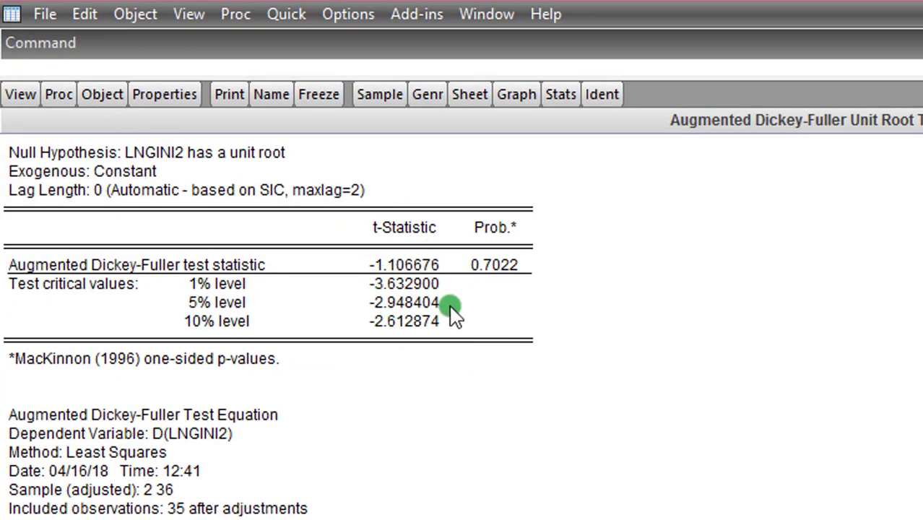
pyautogui.moveTo(416, 275)
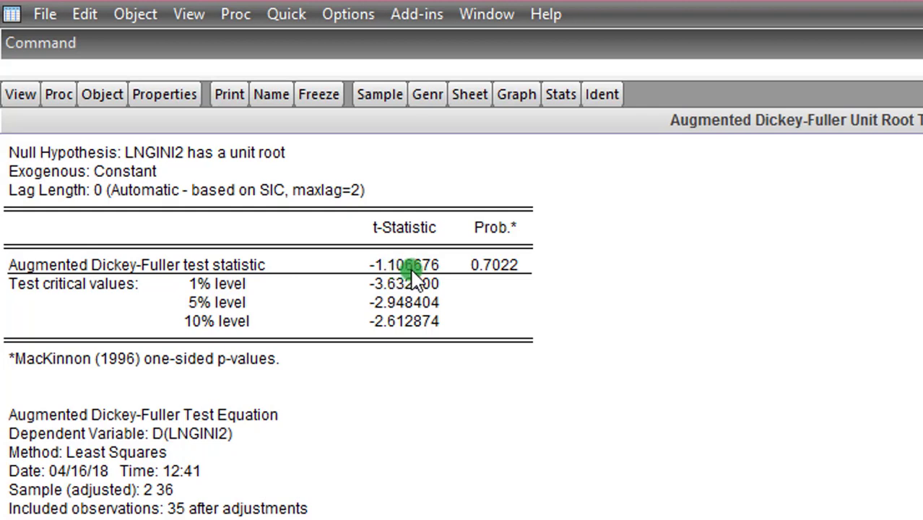
pyautogui.moveTo(436, 329)
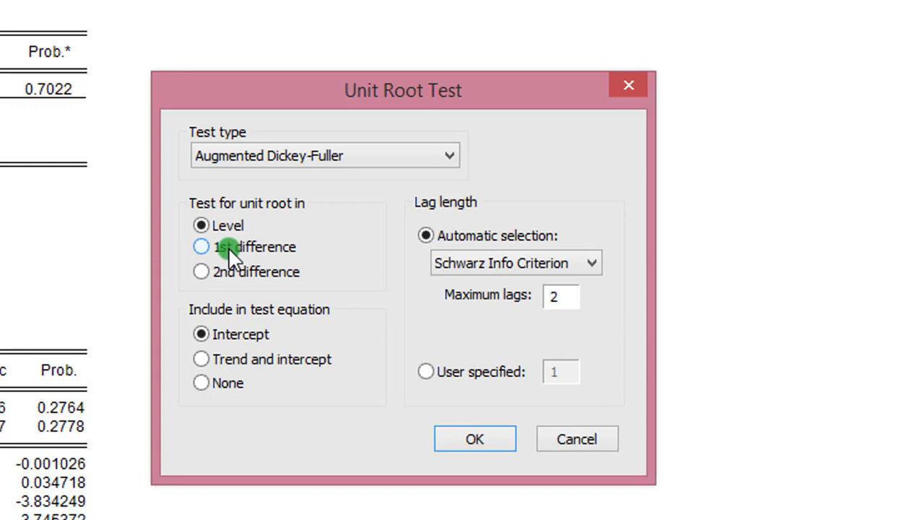
# - Rerun the ADF test on lngini2 at first difference
pyautogui.click(201, 245)
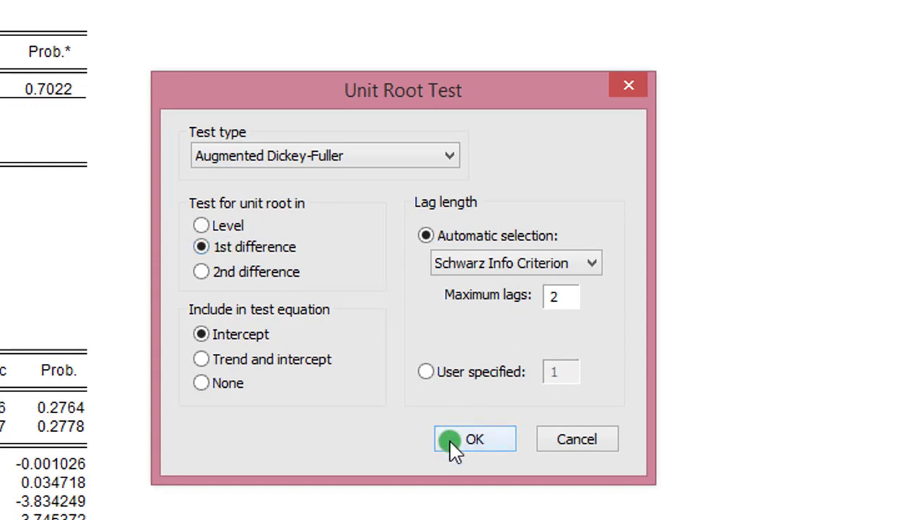
pyautogui.click(474, 440)
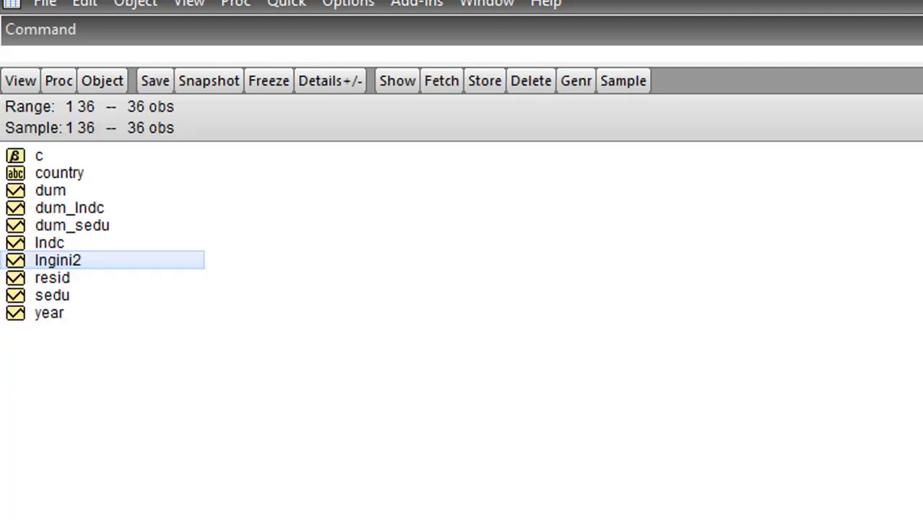
# - Run an ADF unit root test on the sedu series with up to 2 lags
pyautogui.click(52, 295)
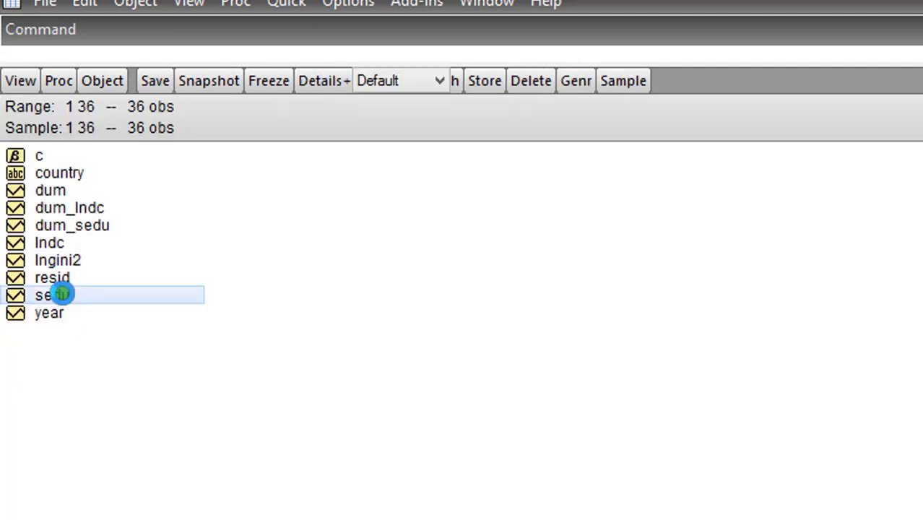
pyautogui.click(20, 81)
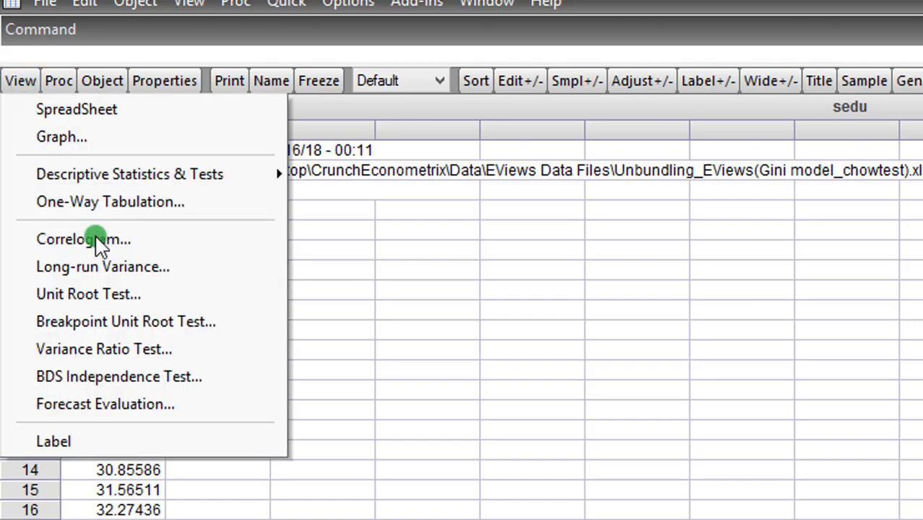
pyautogui.click(89, 295)
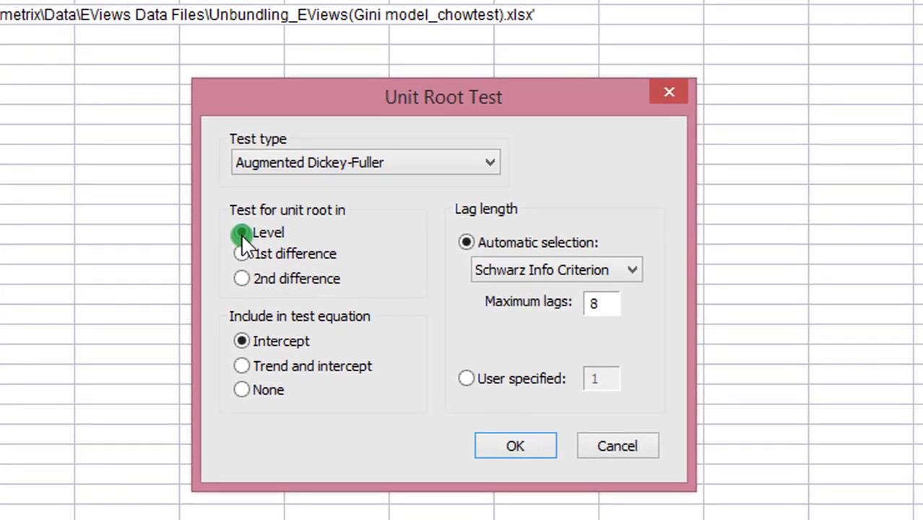
pyautogui.moveTo(609, 315)
pyautogui.write('2')
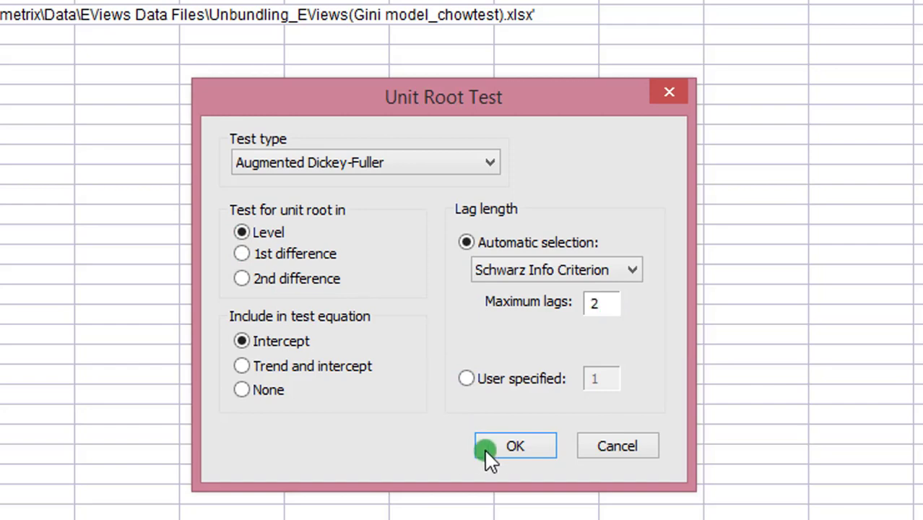
pyautogui.click(514, 445)
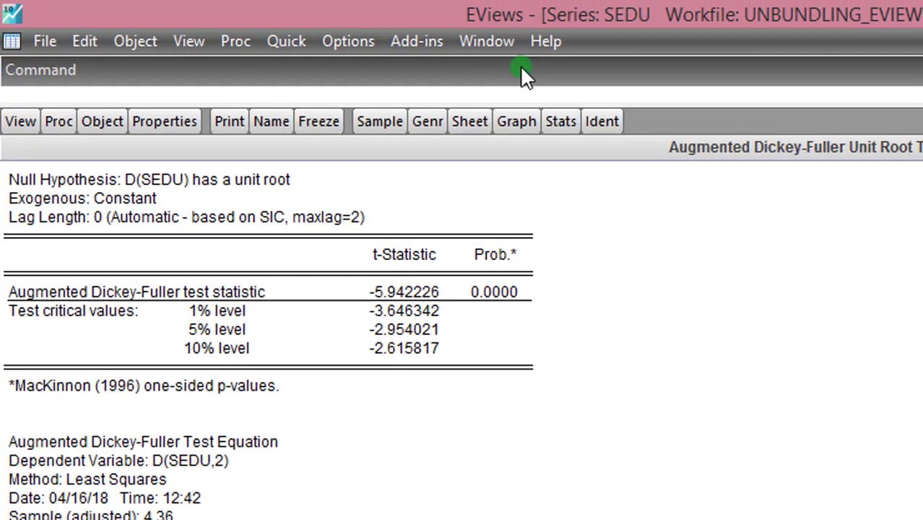
pyautogui.moveTo(520, 70)
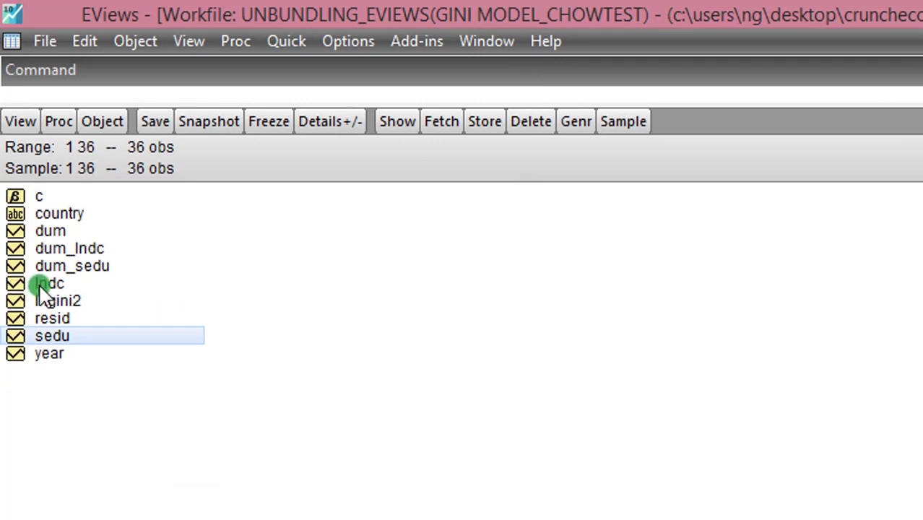
# - Run an ADF unit root test on lndc in levels with up to 2 lags
pyautogui.doubleClick(51, 283)
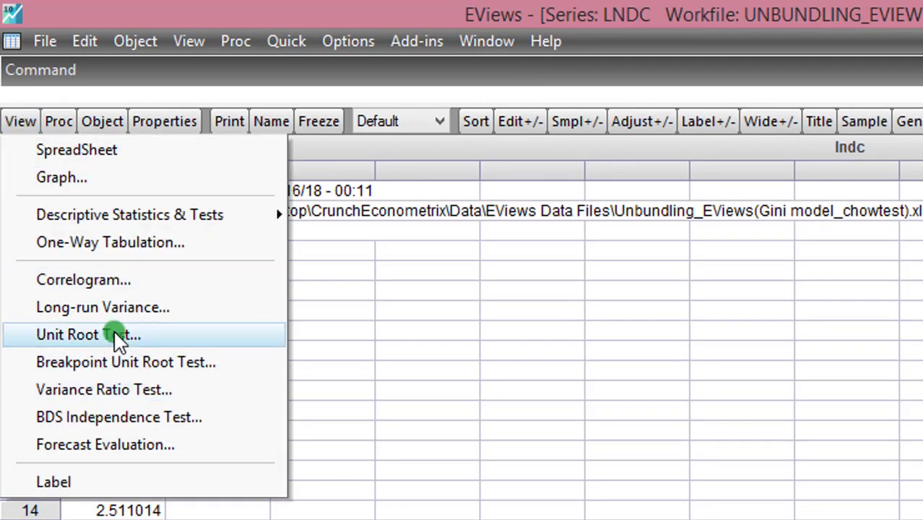
pyautogui.click(90, 335)
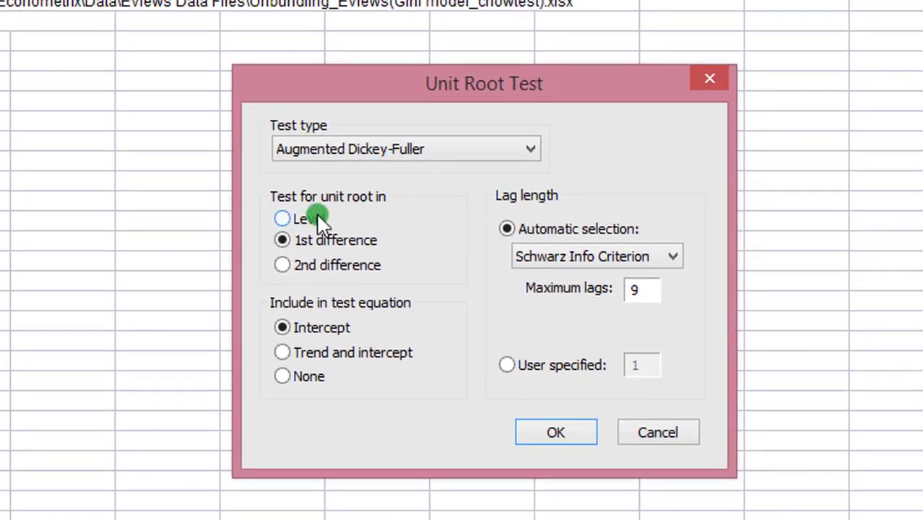
pyautogui.click(281, 219)
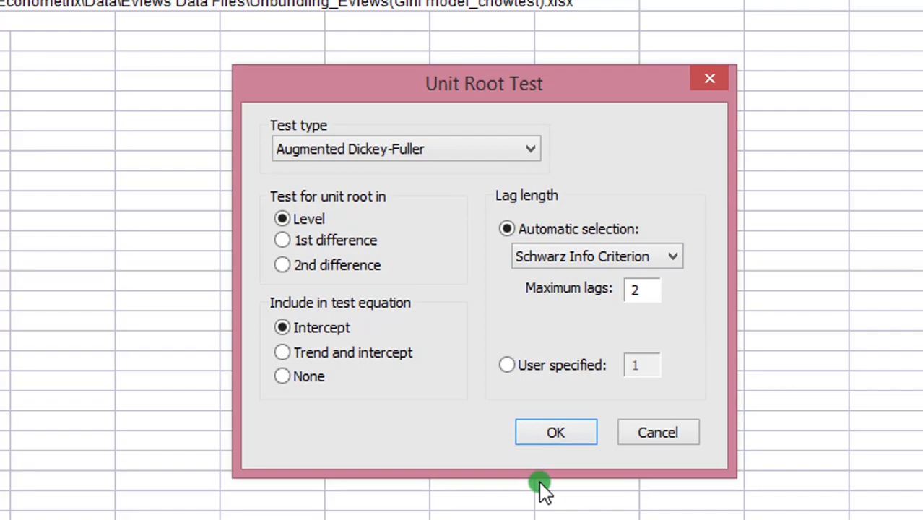
pyautogui.click(555, 432)
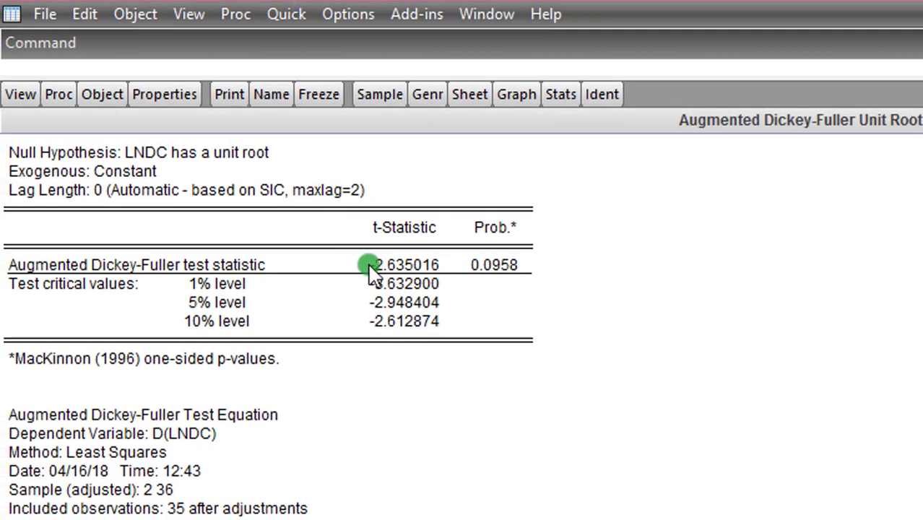
pyautogui.moveTo(373, 321)
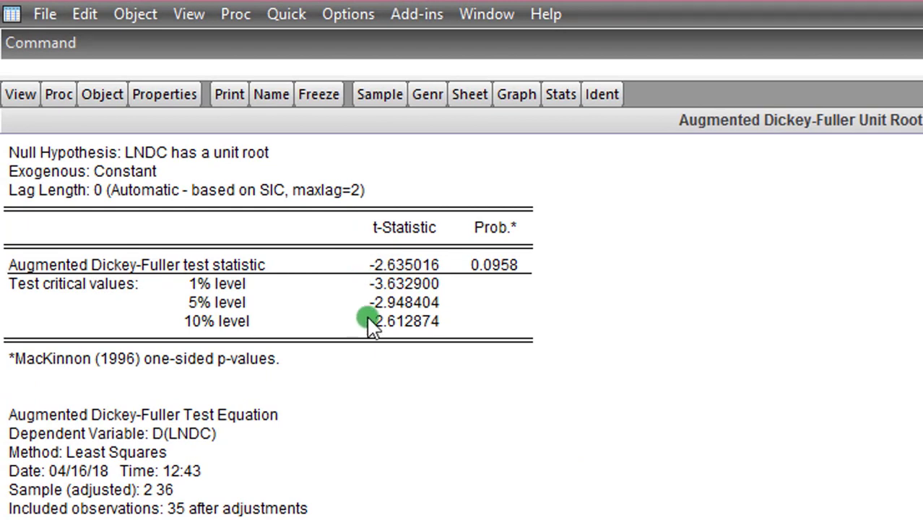
pyautogui.moveTo(455, 303)
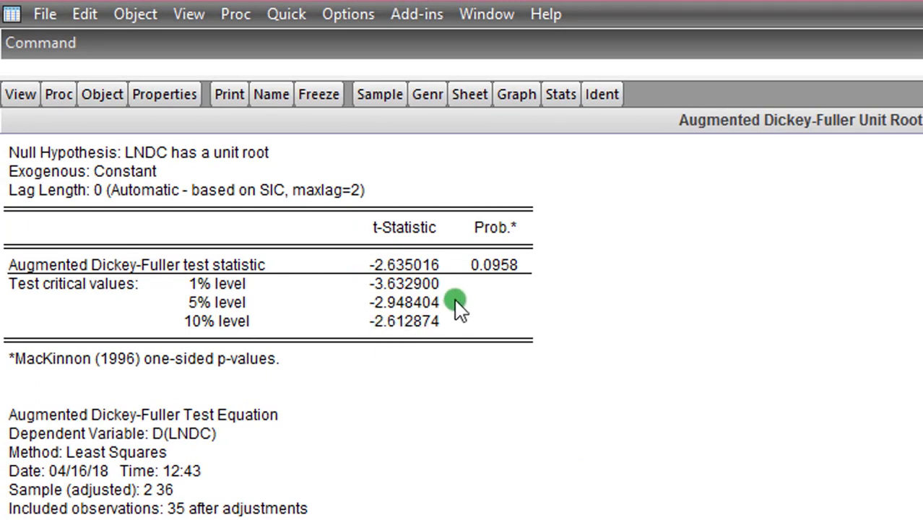
pyautogui.moveTo(407, 332)
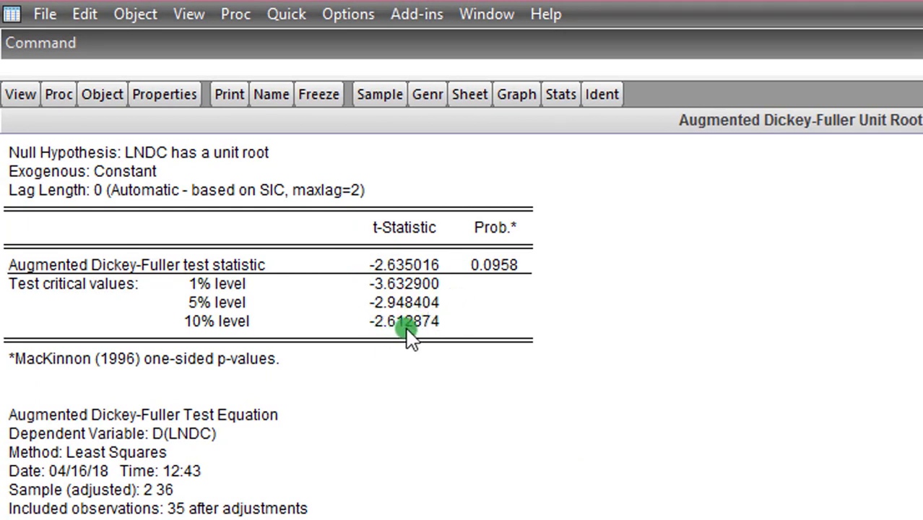
pyautogui.moveTo(312, 321)
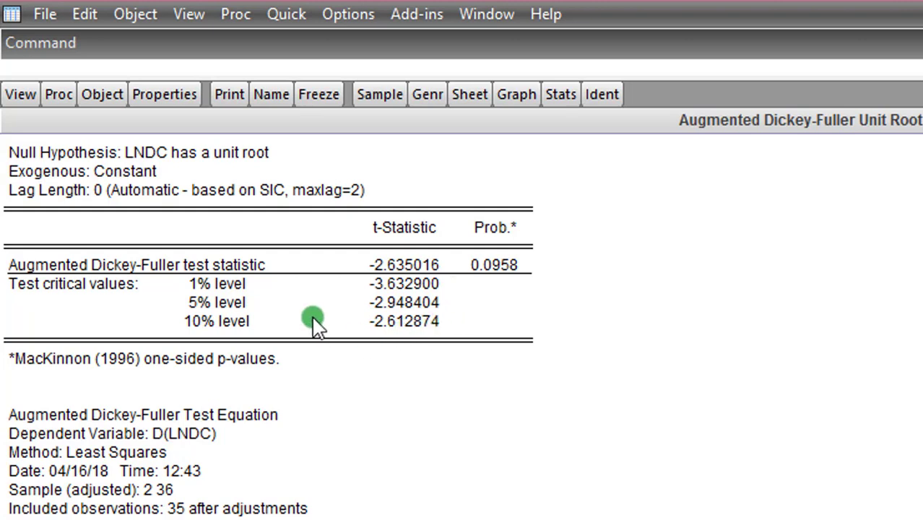
pyautogui.moveTo(383, 332)
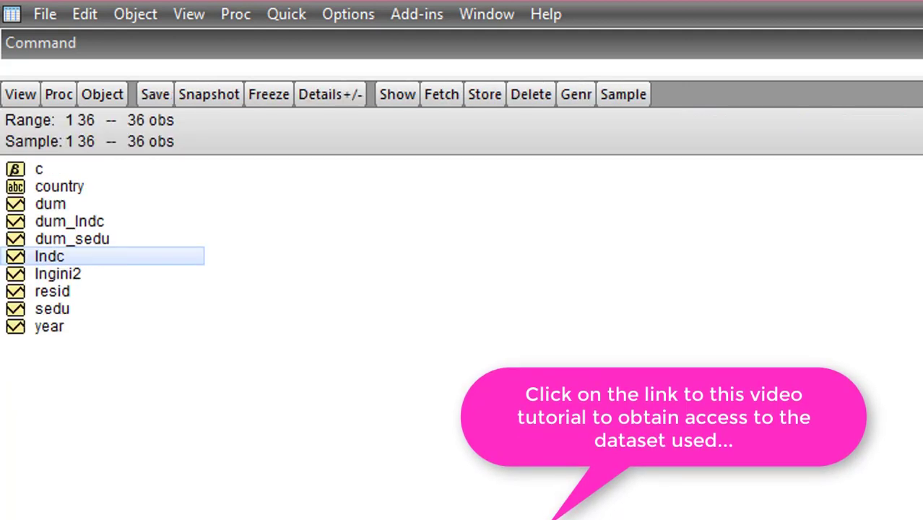
pyautogui.moveTo(788, 360)
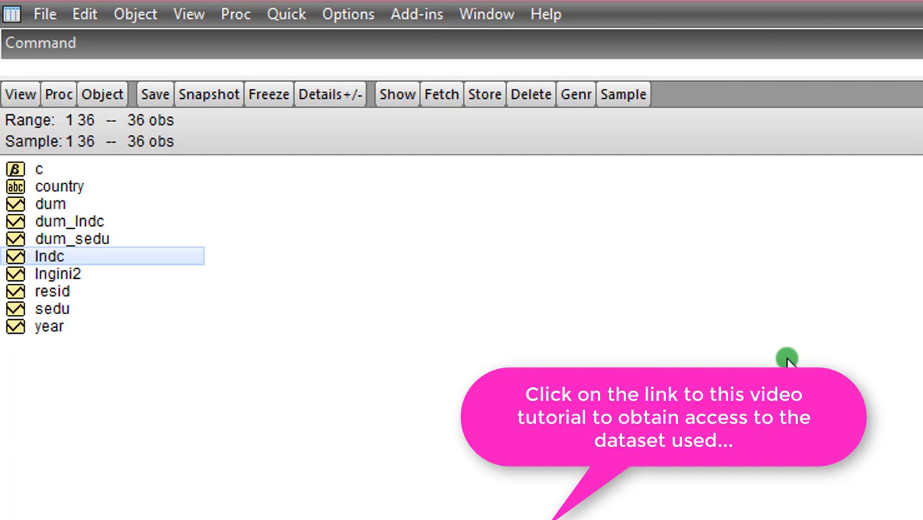
pyautogui.moveTo(108, 340)
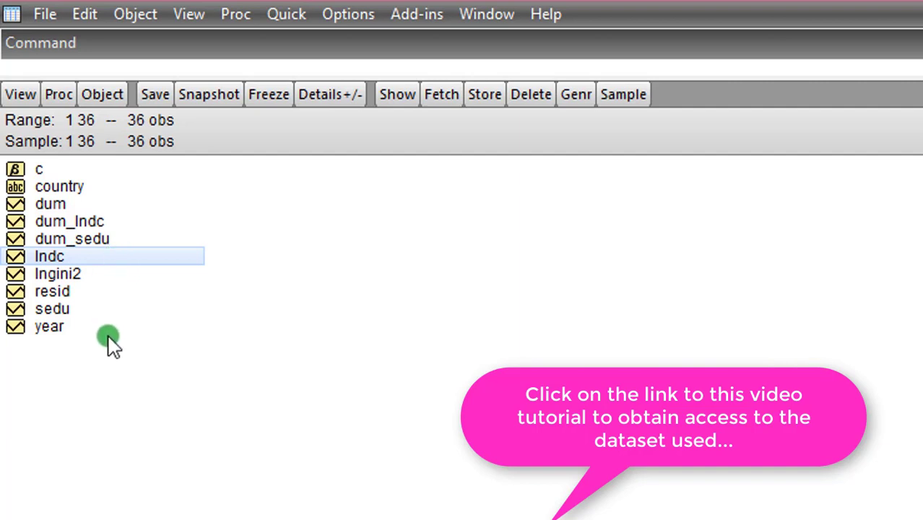
pyautogui.moveTo(118, 297)
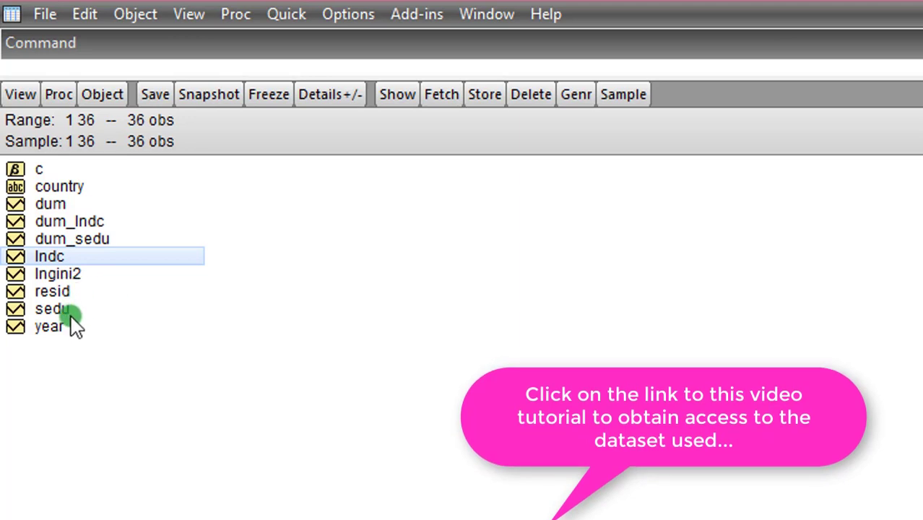
pyautogui.moveTo(130, 296)
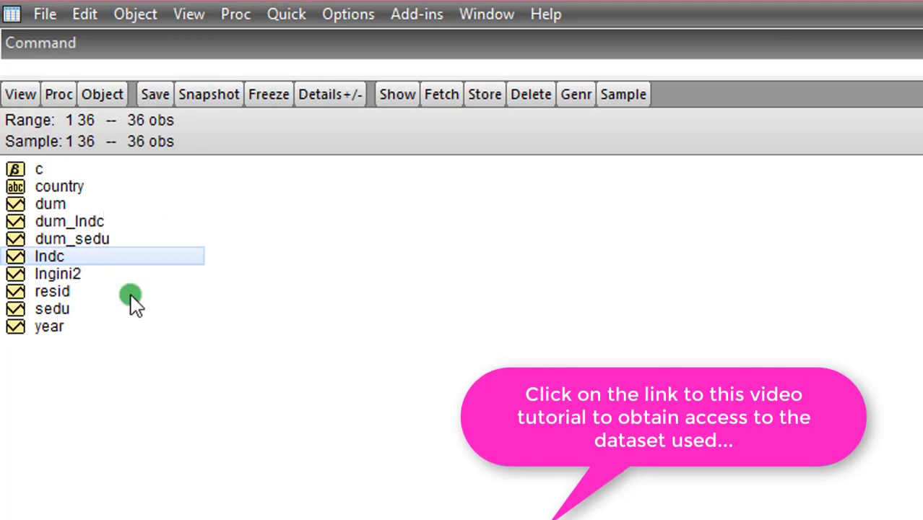
pyautogui.moveTo(125, 358)
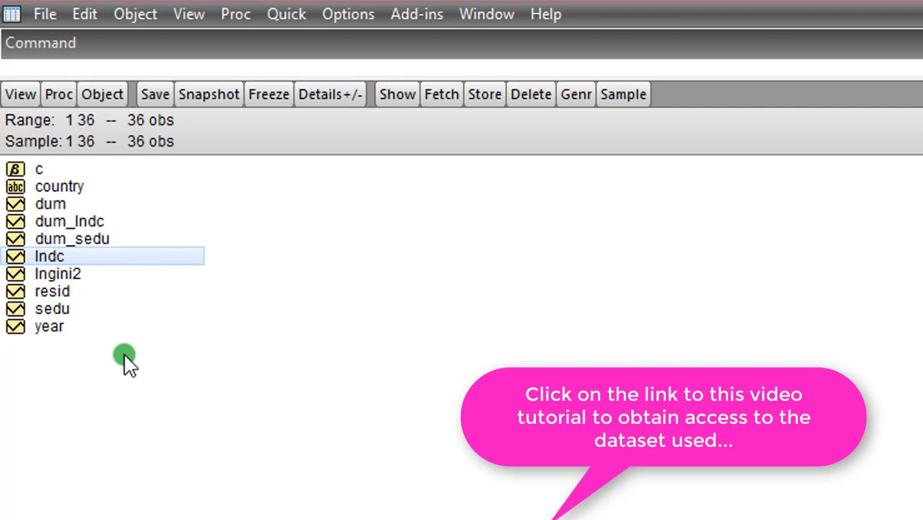
pyautogui.moveTo(159, 280)
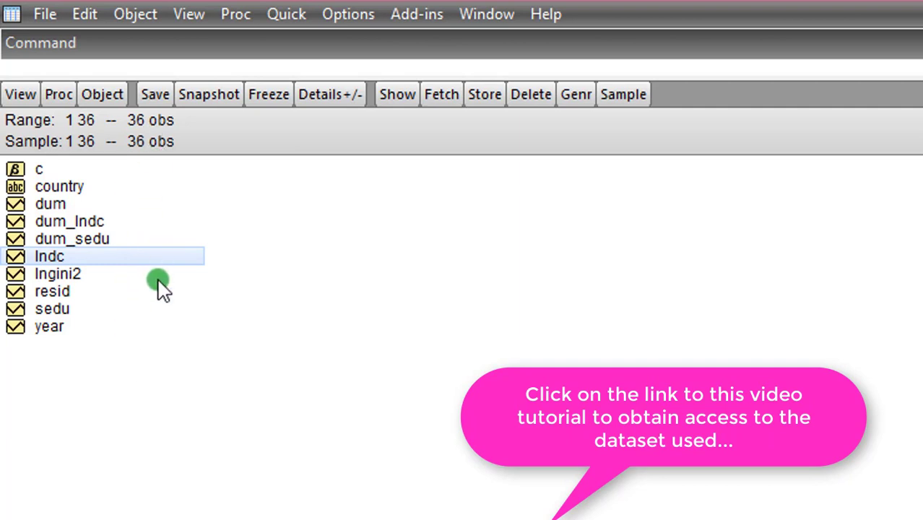
pyautogui.moveTo(172, 237)
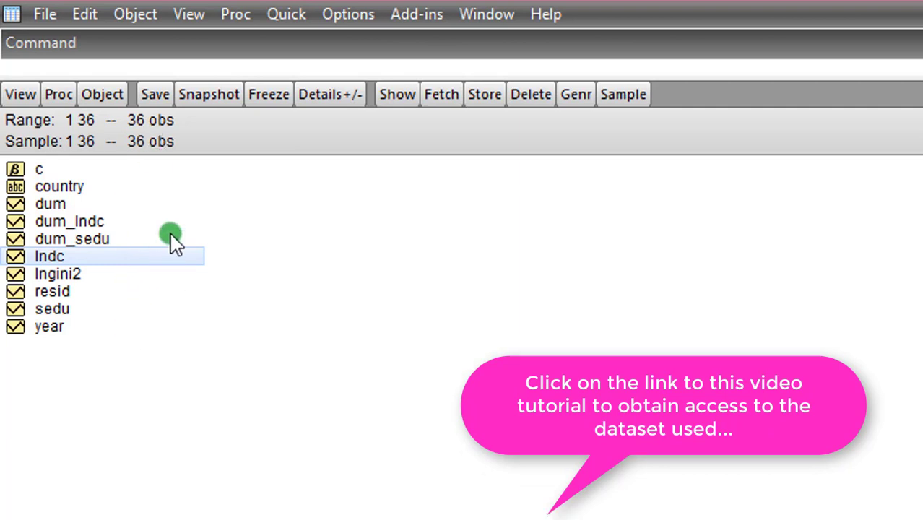
pyautogui.moveTo(180, 214)
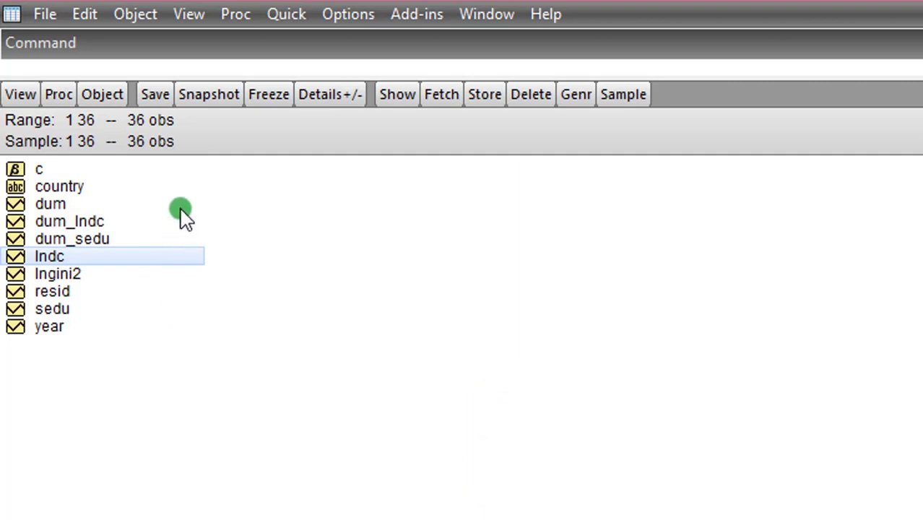
pyautogui.moveTo(185, 263)
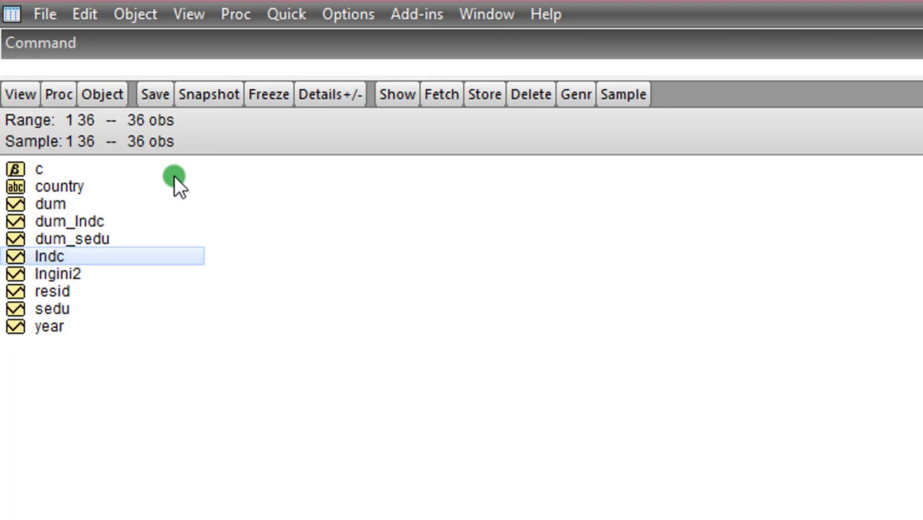
# - Specify the equation 'lngini2 lndc sedu dum dum_lndc dum_sedu' and choose ARDL as the method
pyautogui.click(286, 14)
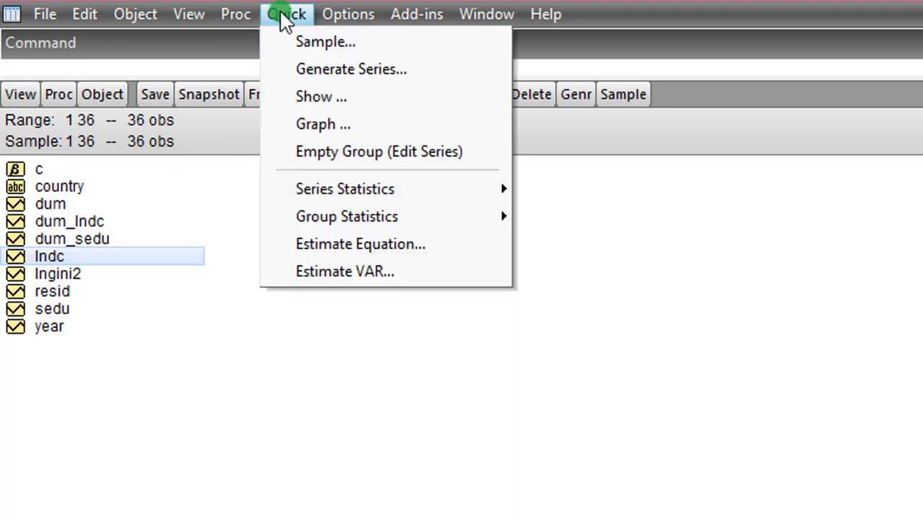
pyautogui.moveTo(344, 243)
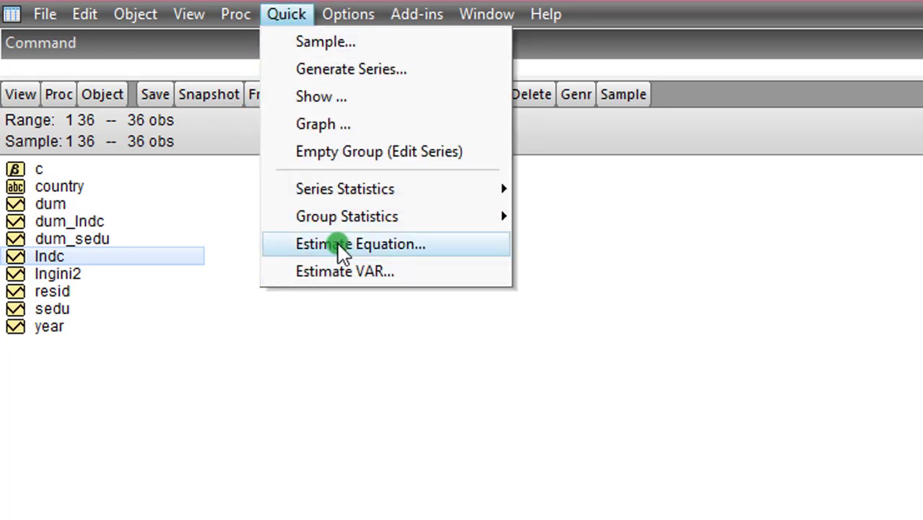
pyautogui.click(360, 243)
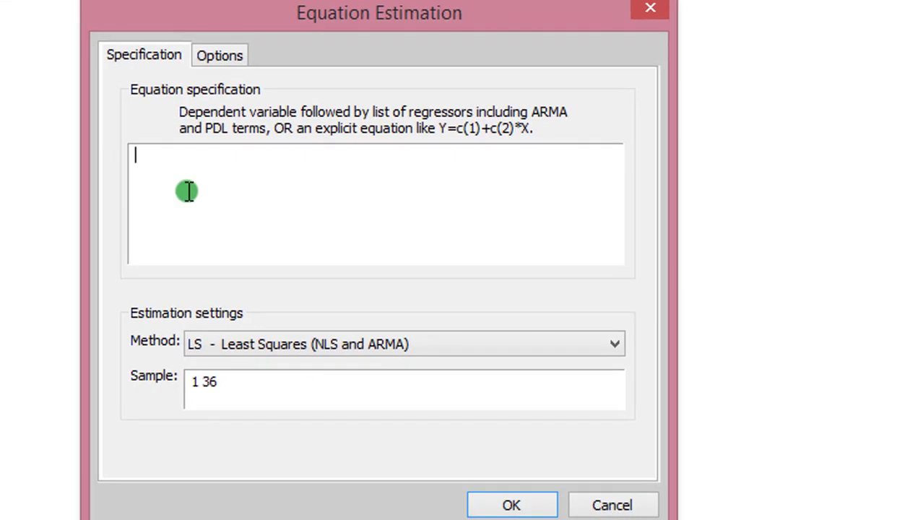
pyautogui.write('ln')
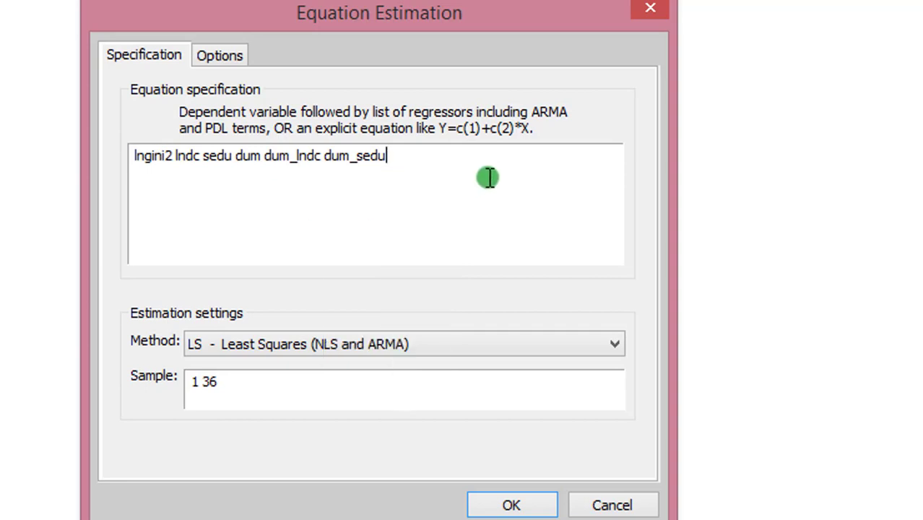
pyautogui.moveTo(422, 173)
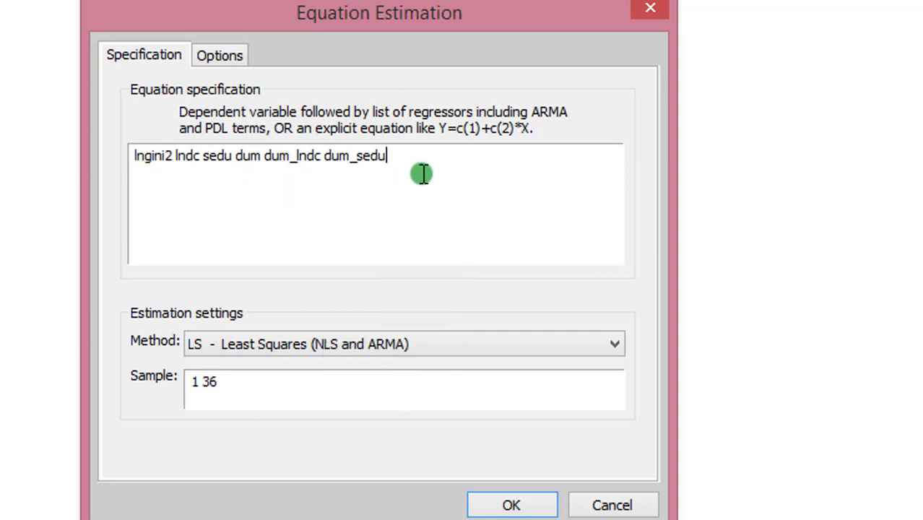
pyautogui.moveTo(156, 166)
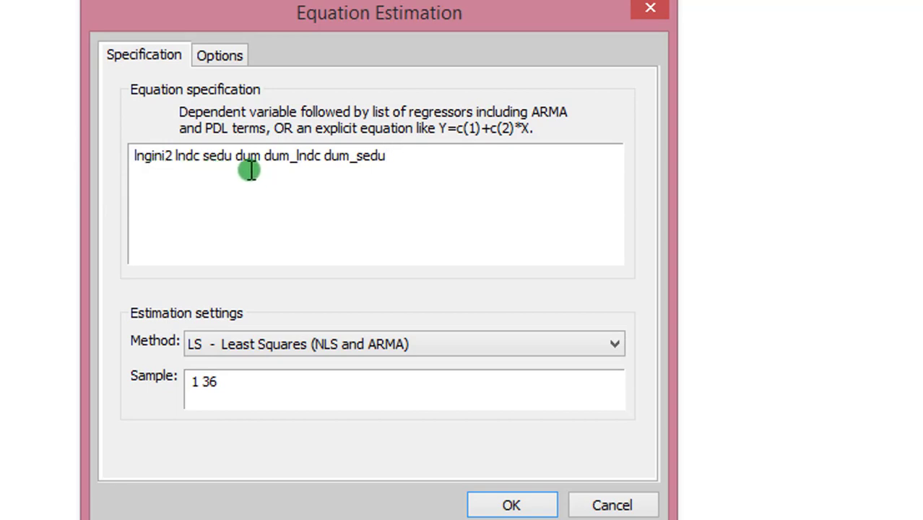
pyautogui.moveTo(301, 174)
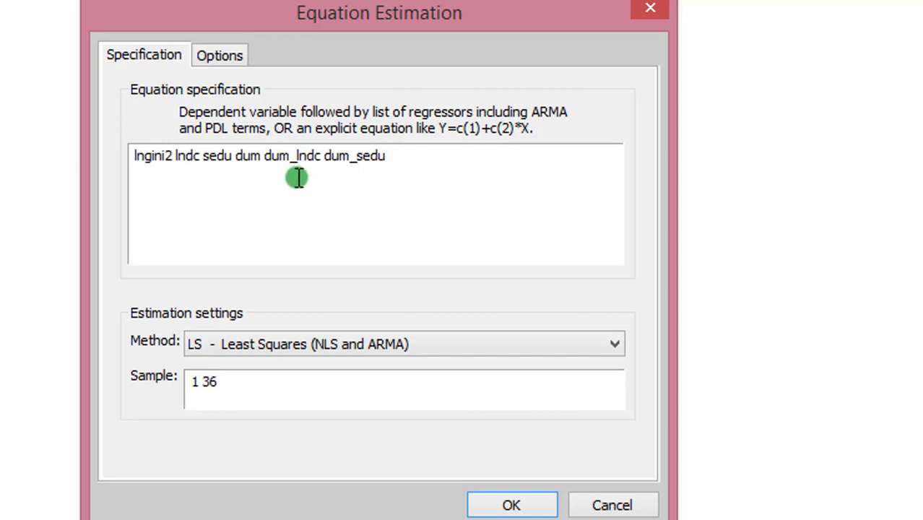
pyautogui.moveTo(131, 195)
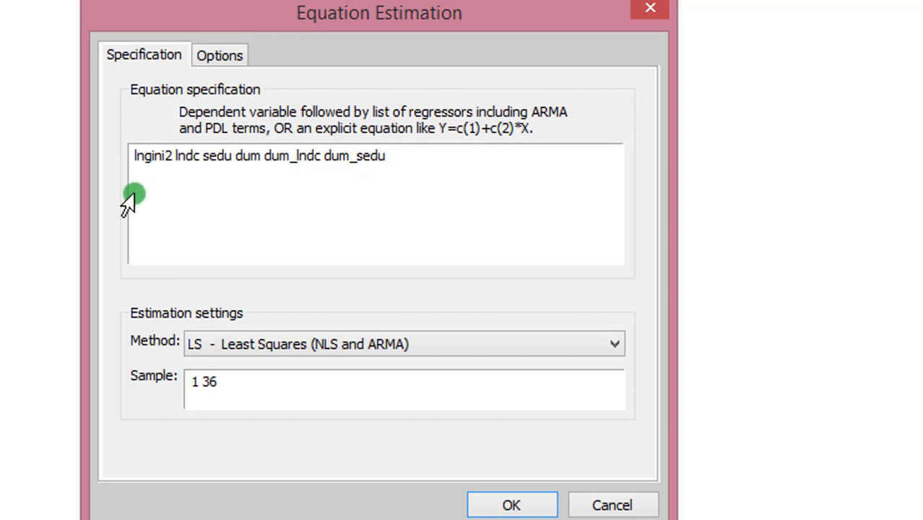
pyautogui.moveTo(370, 191)
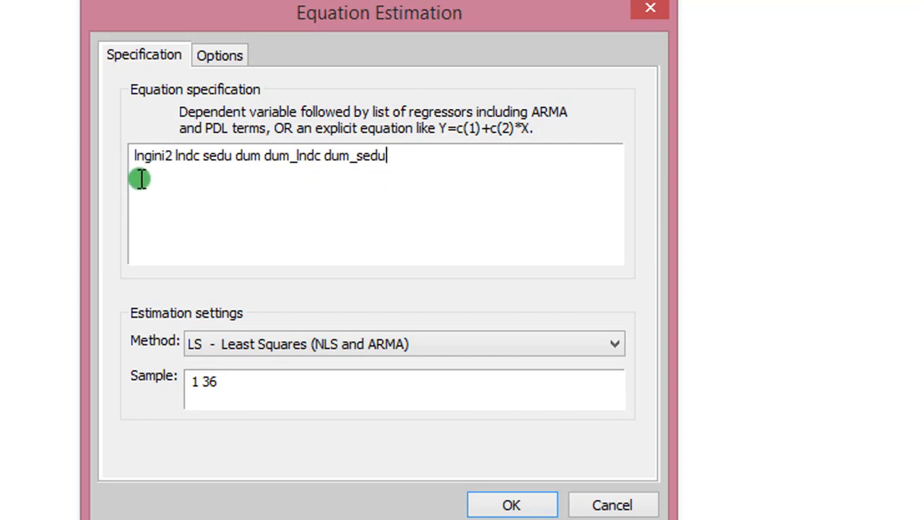
pyautogui.moveTo(406, 165)
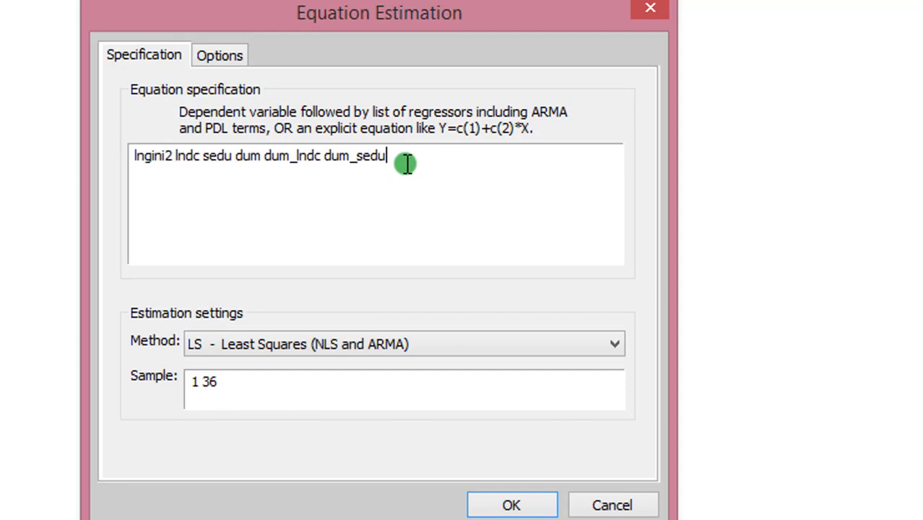
pyautogui.moveTo(527, 361)
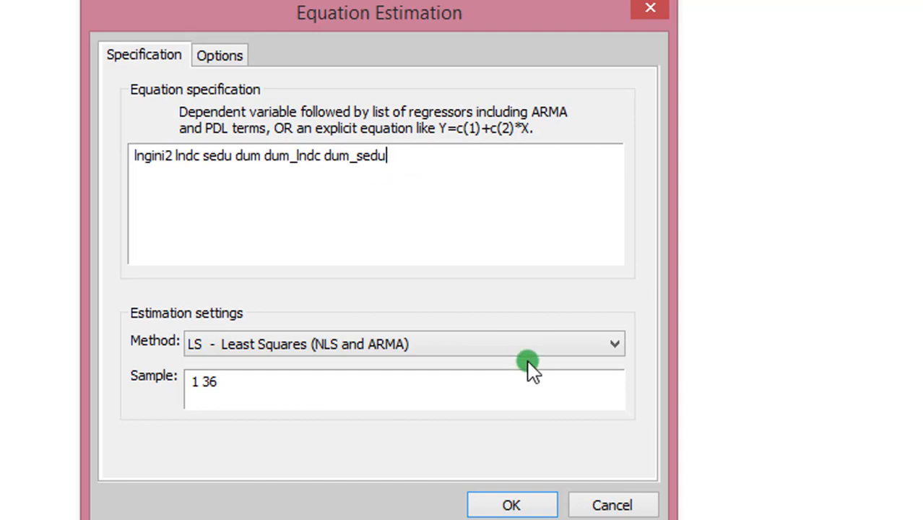
pyautogui.click(614, 344)
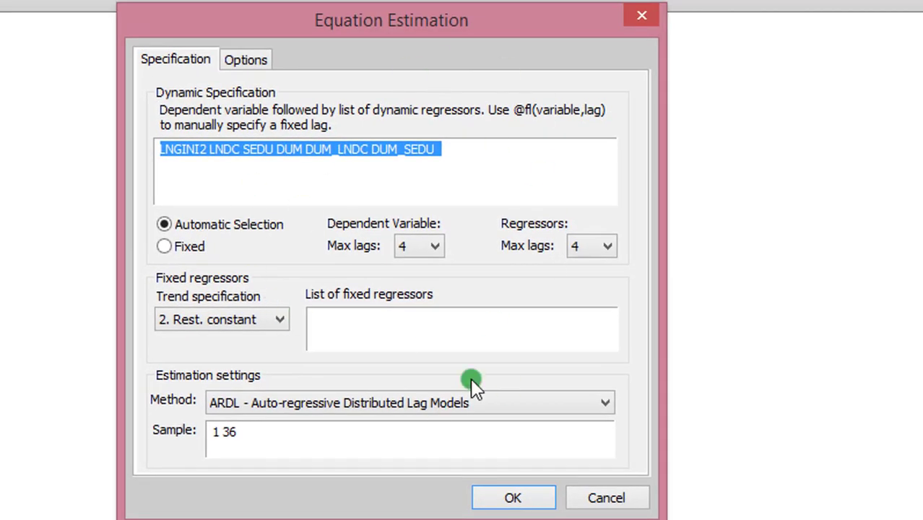
pyautogui.moveTo(436, 249)
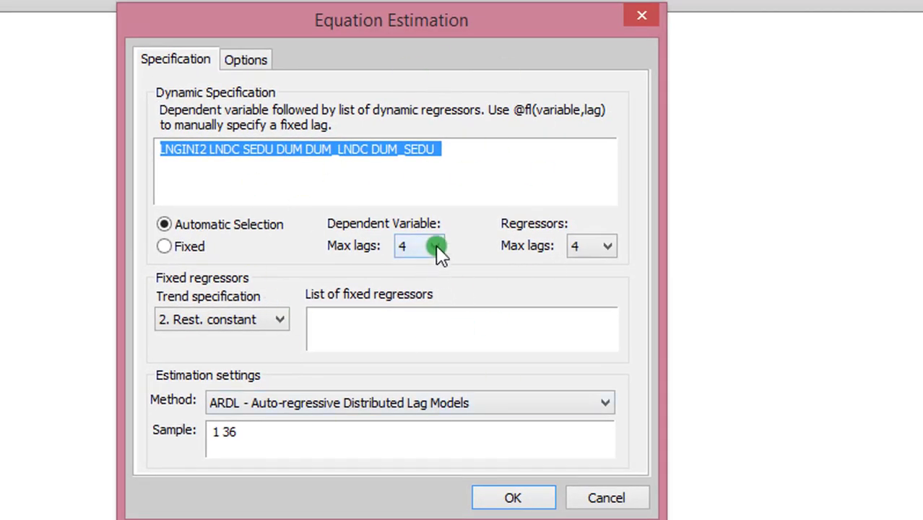
# - Limit both the dependent variable and regressors to a maximum of one lag
pyautogui.click(432, 246)
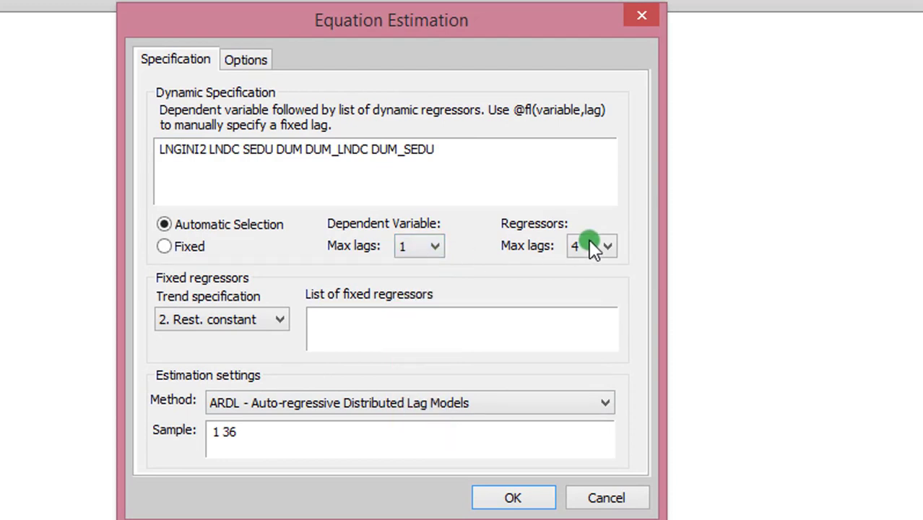
pyautogui.click(608, 245)
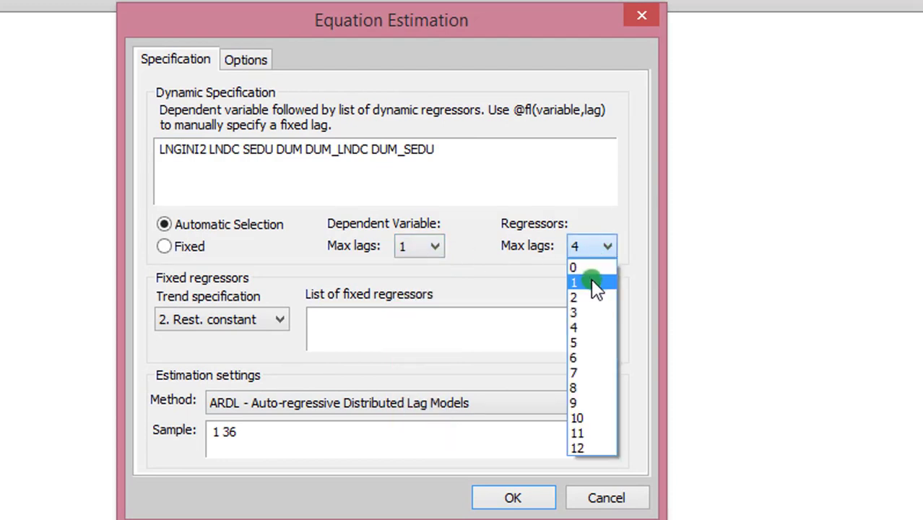
pyautogui.click(572, 282)
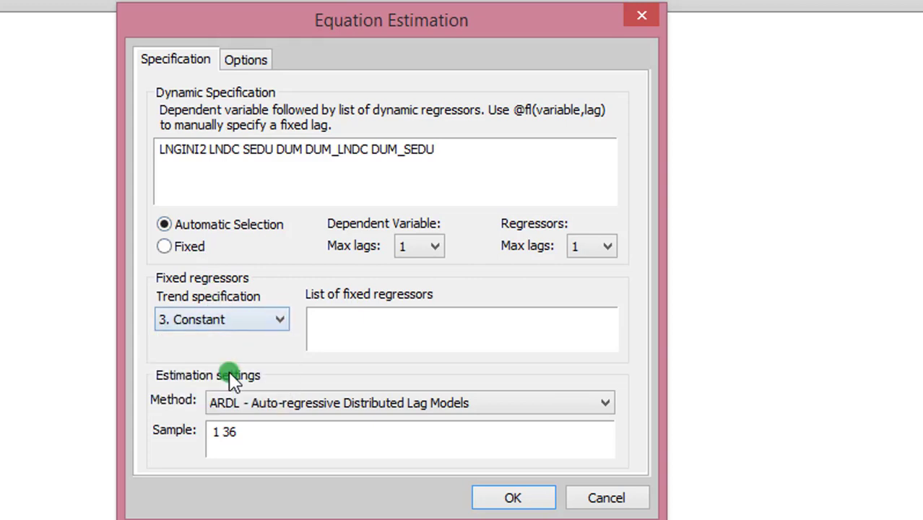
pyautogui.moveTo(308, 82)
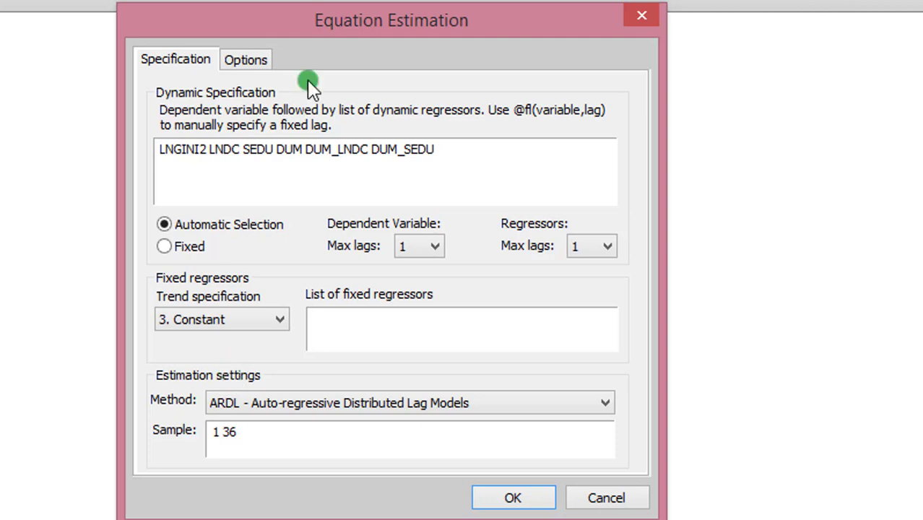
# - In the estimation options choose the Schwarz criterion (SC) for model selection
pyautogui.click(246, 59)
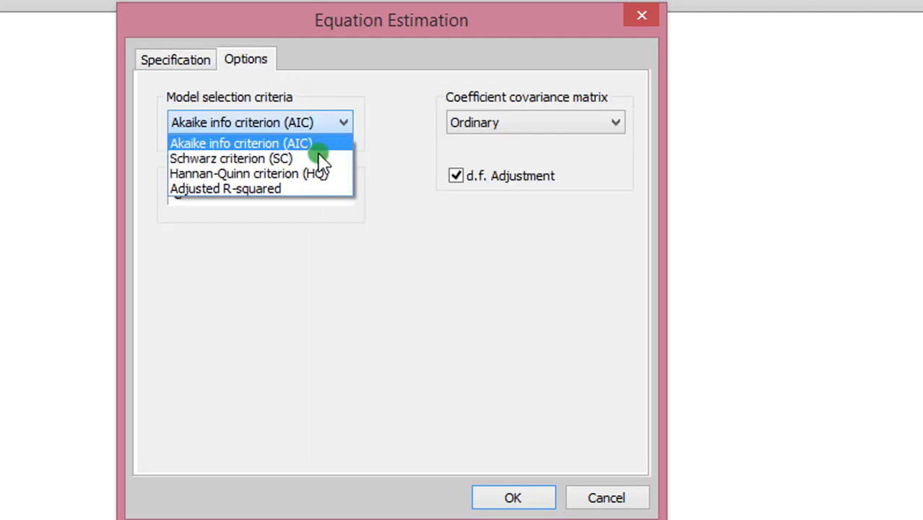
pyautogui.click(175, 60)
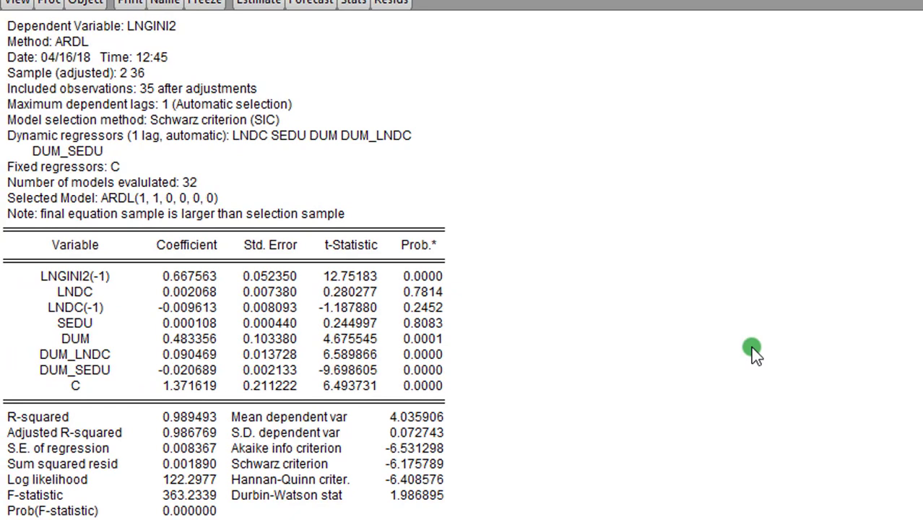
pyautogui.moveTo(474, 22)
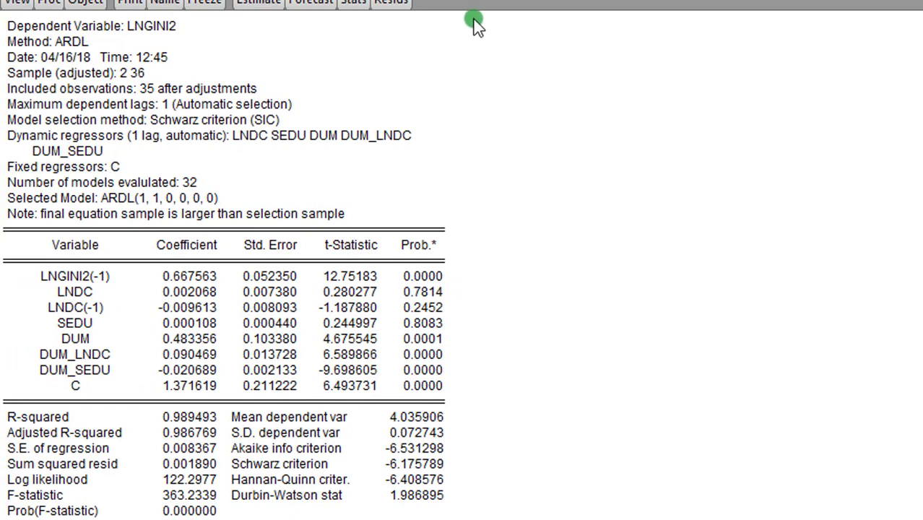
pyautogui.moveTo(482, 508)
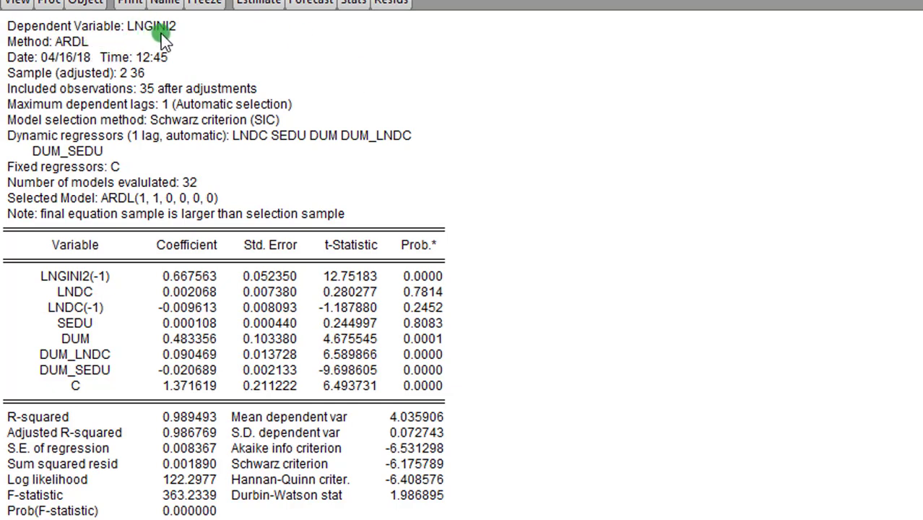
pyautogui.moveTo(89, 53)
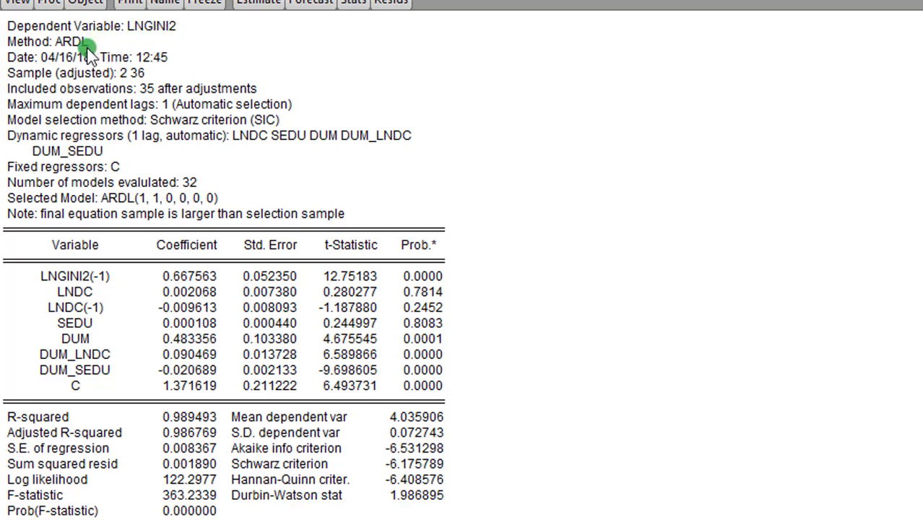
pyautogui.moveTo(26, 148)
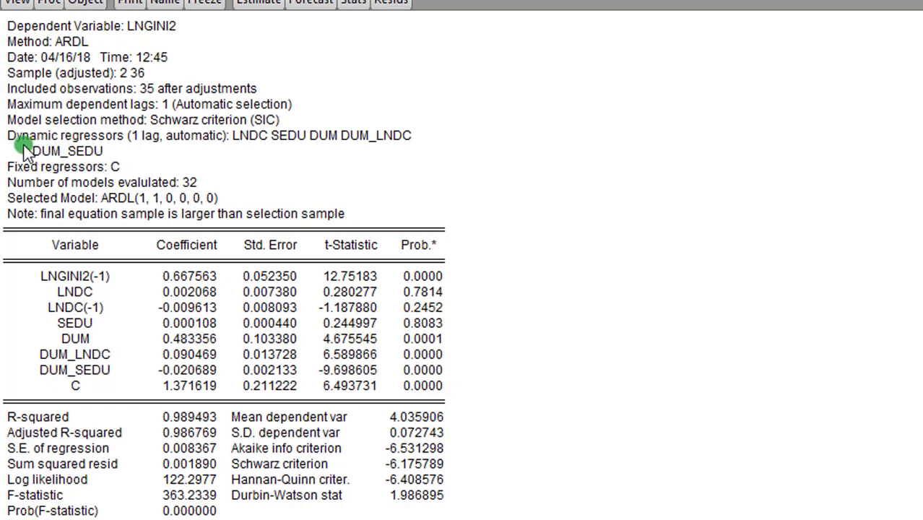
pyautogui.moveTo(232, 145)
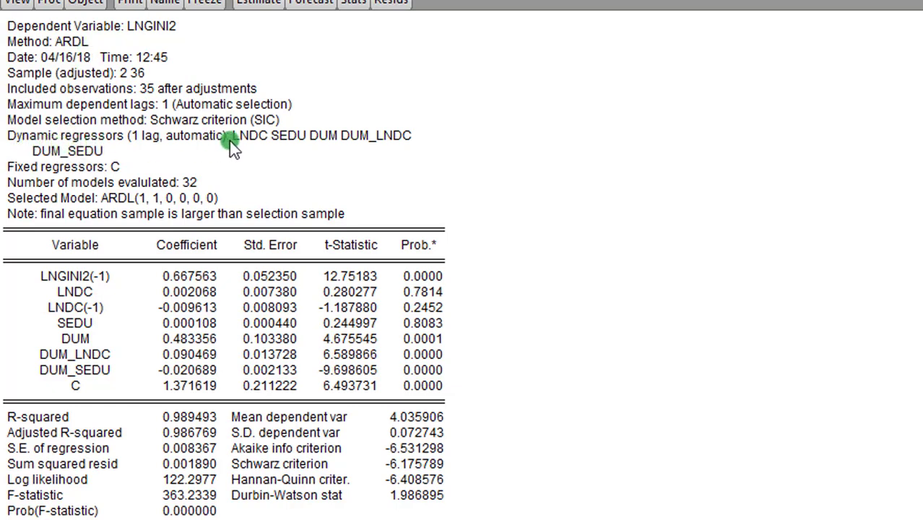
pyautogui.moveTo(289, 147)
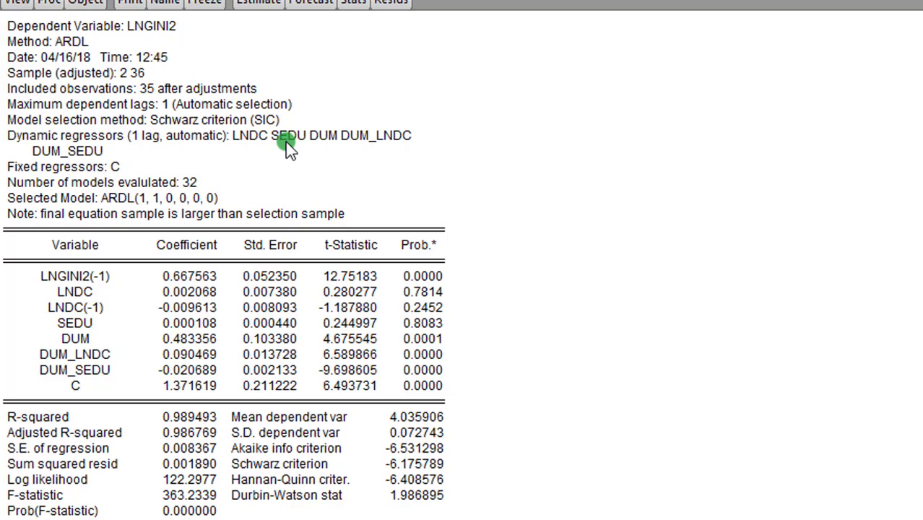
pyautogui.moveTo(327, 148)
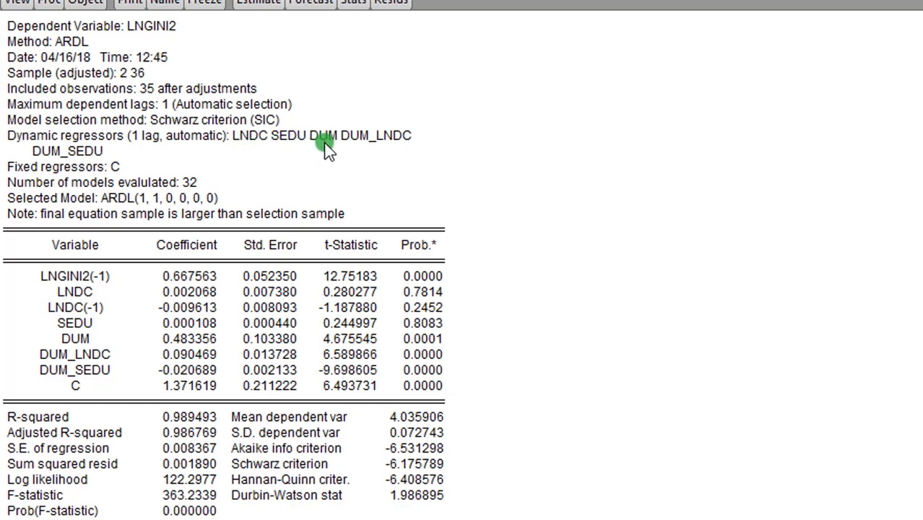
pyautogui.moveTo(387, 145)
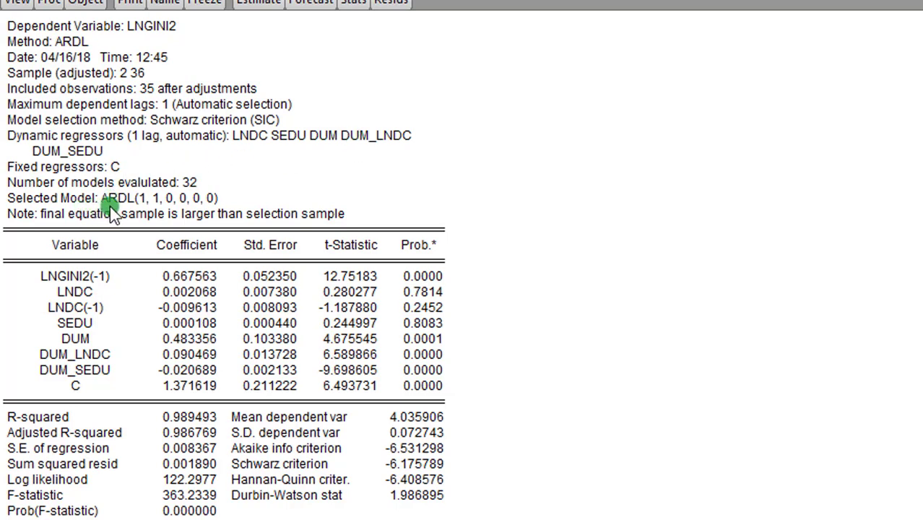
pyautogui.moveTo(149, 205)
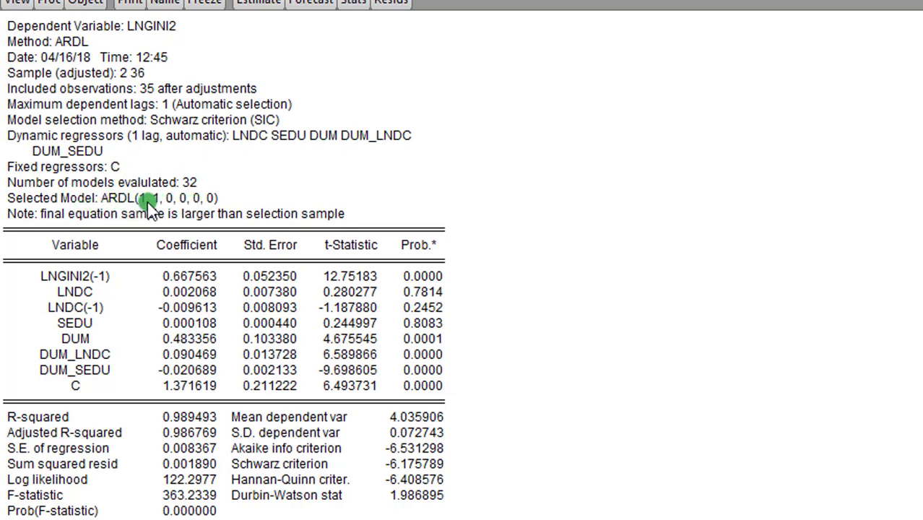
pyautogui.moveTo(214, 205)
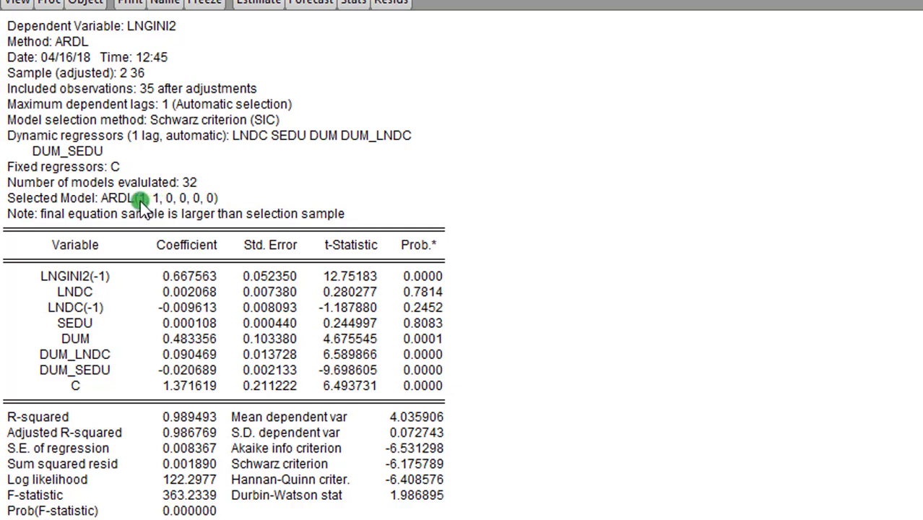
pyautogui.moveTo(150, 208)
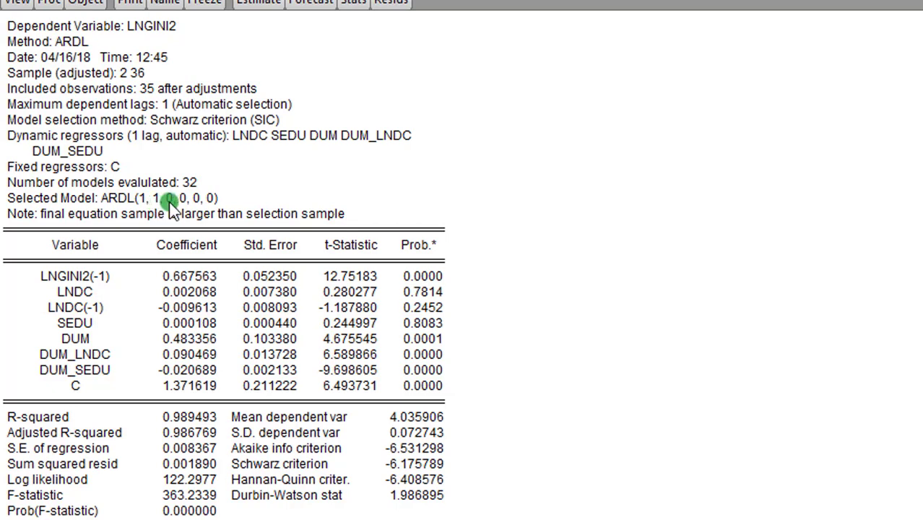
pyautogui.moveTo(214, 209)
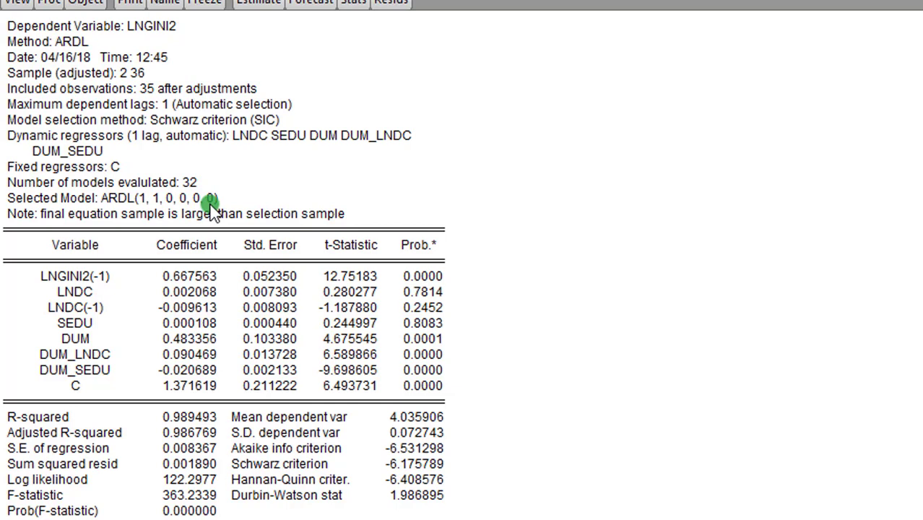
pyautogui.moveTo(217, 202)
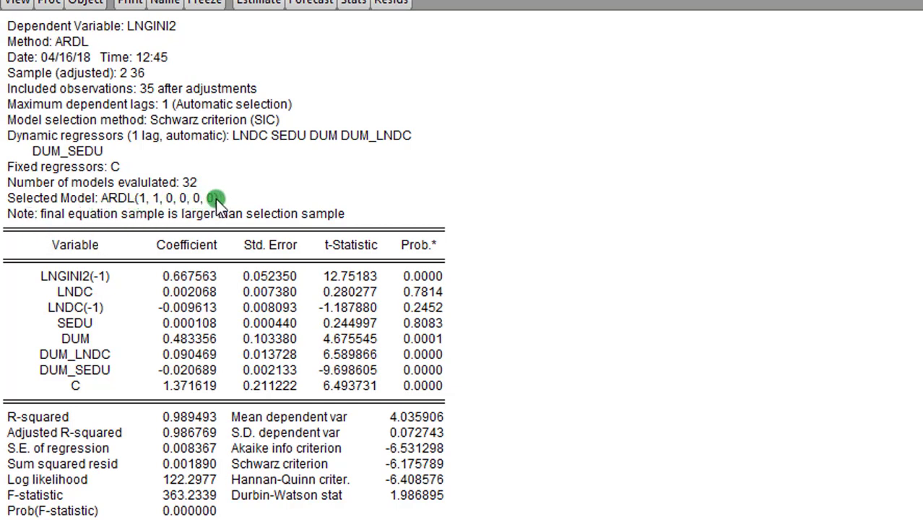
pyautogui.moveTo(448, 244)
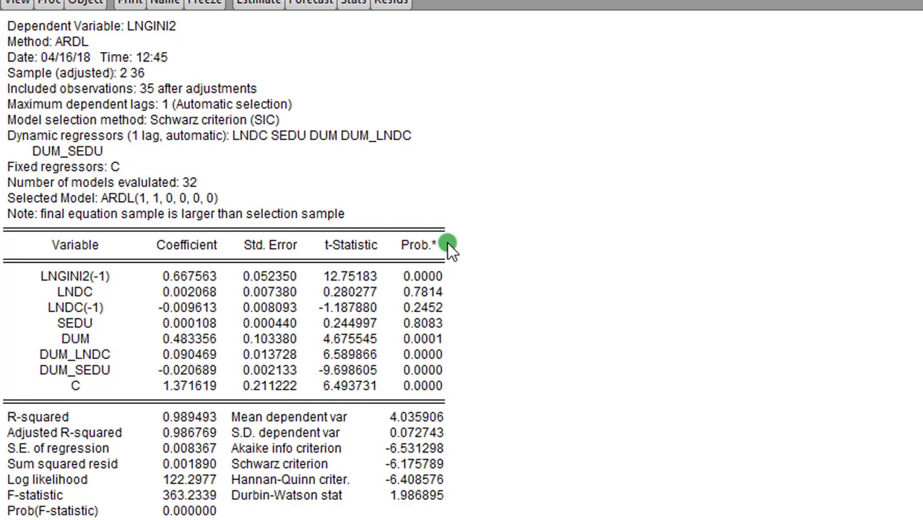
pyautogui.moveTo(462, 469)
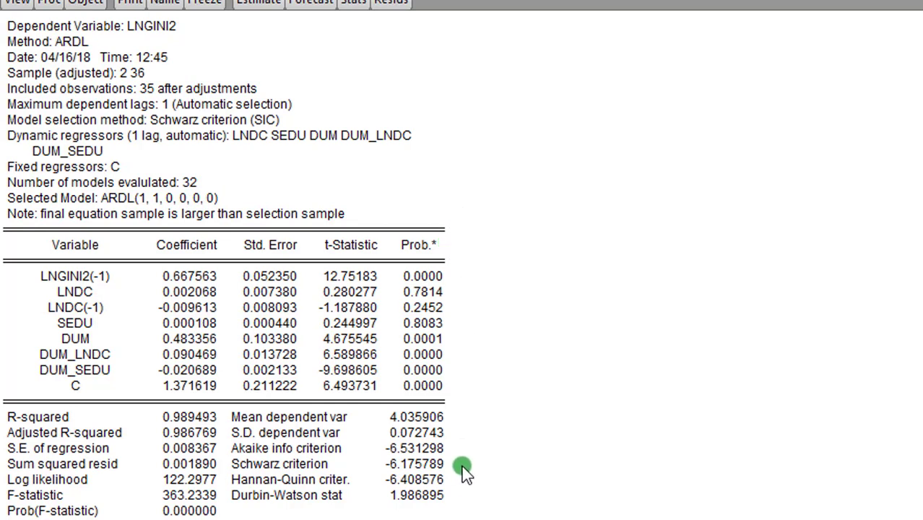
pyautogui.moveTo(465, 354)
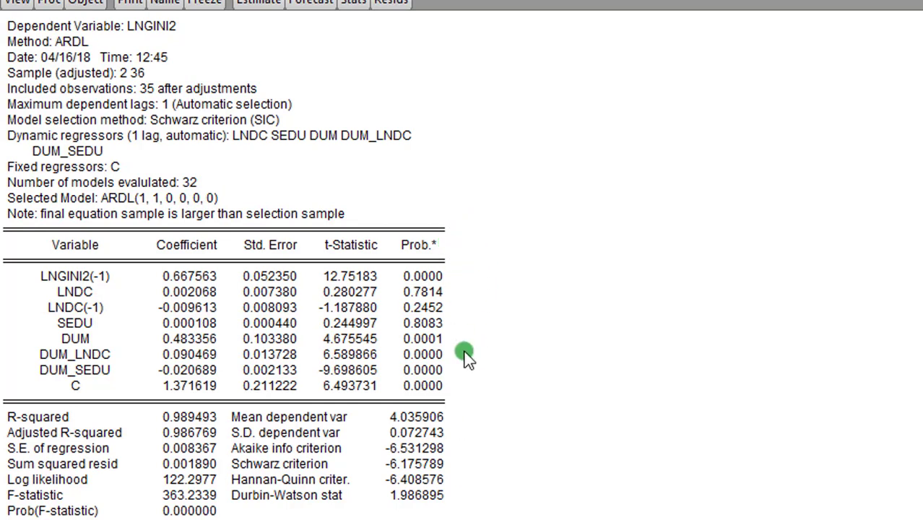
pyautogui.moveTo(451, 237)
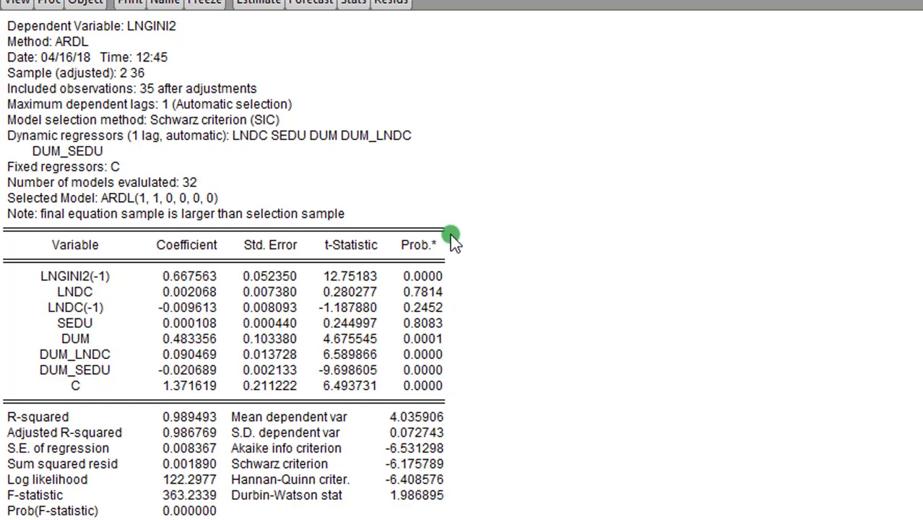
pyautogui.moveTo(484, 396)
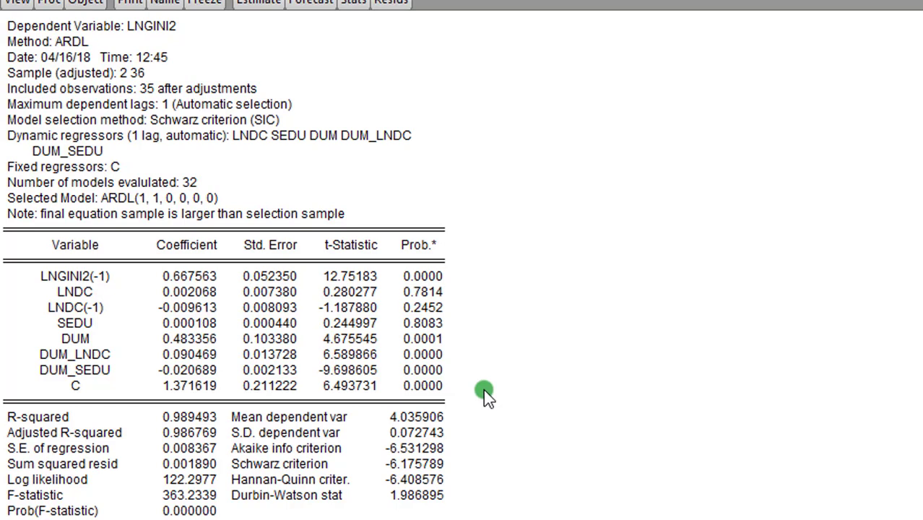
pyautogui.moveTo(468, 442)
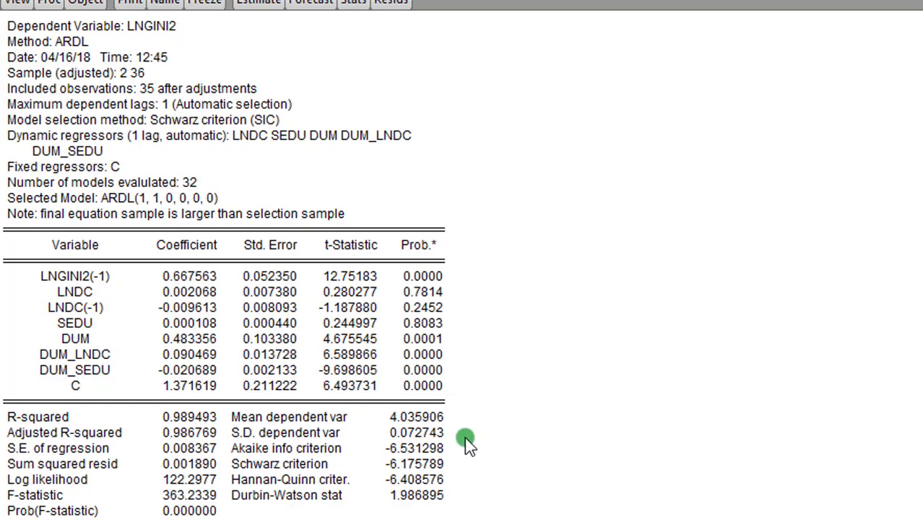
pyautogui.moveTo(463, 239)
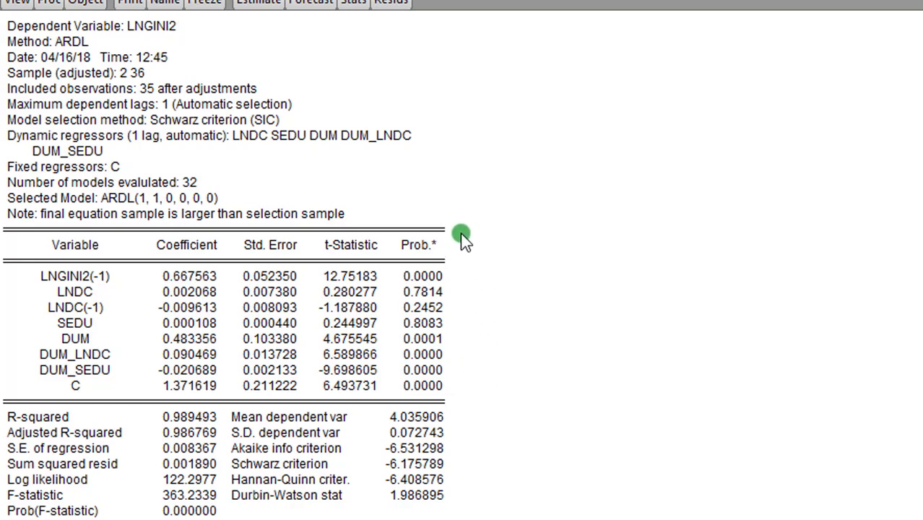
pyautogui.moveTo(491, 340)
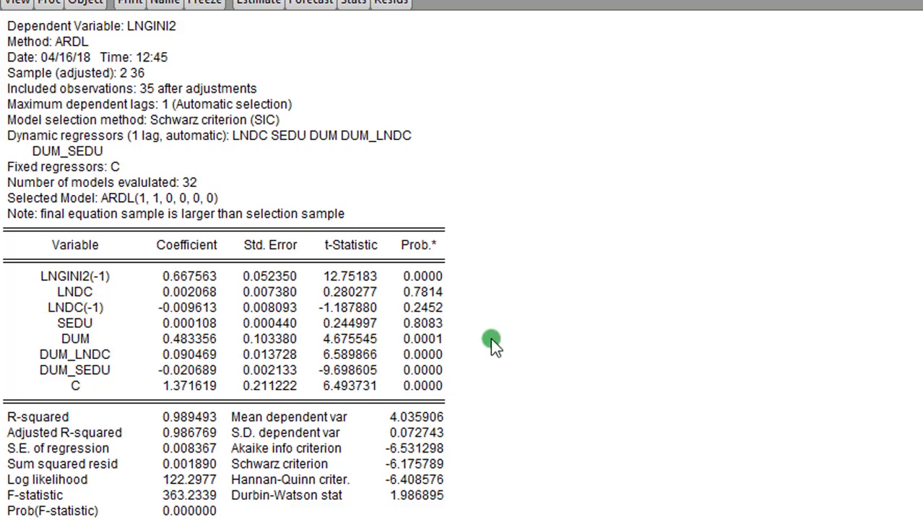
pyautogui.moveTo(454, 244)
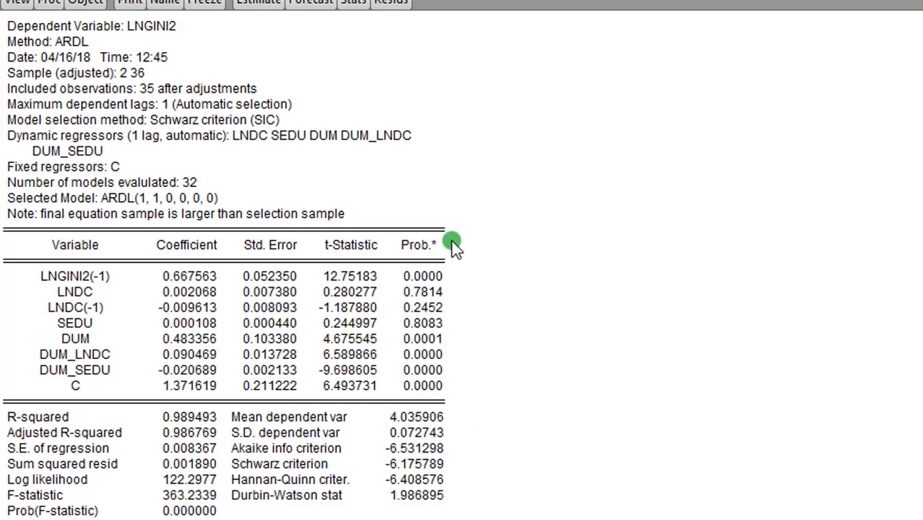
pyautogui.moveTo(469, 244)
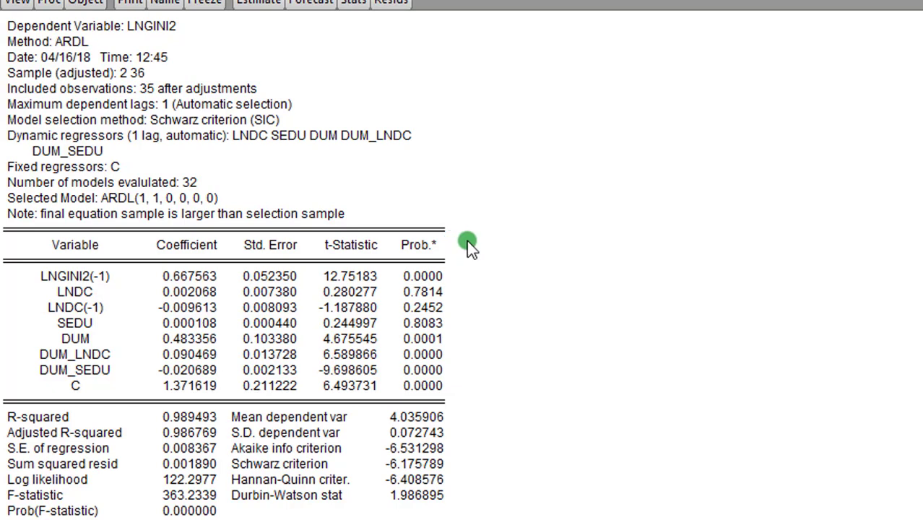
pyautogui.moveTo(456, 245)
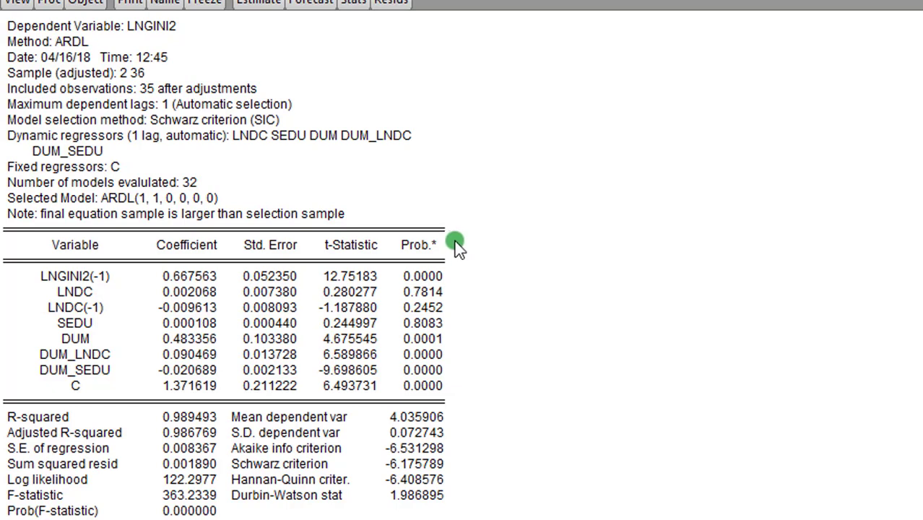
pyautogui.moveTo(469, 243)
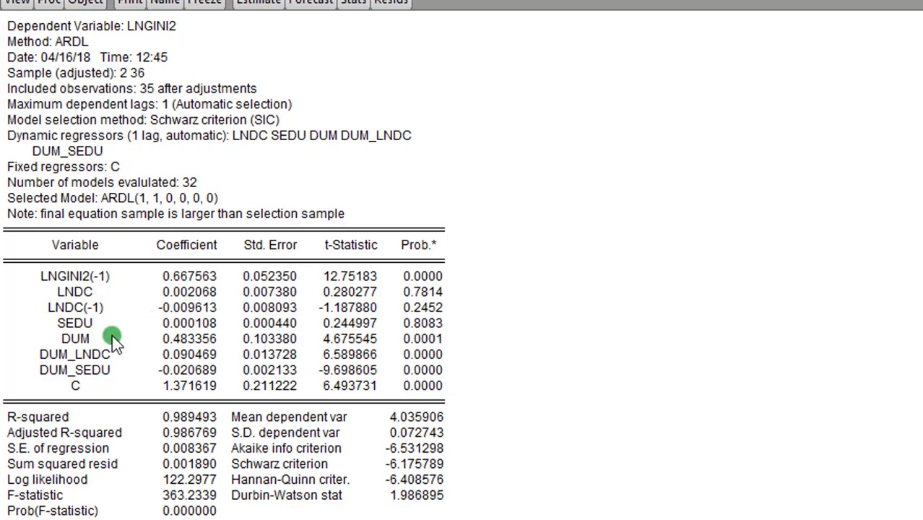
pyautogui.moveTo(448, 344)
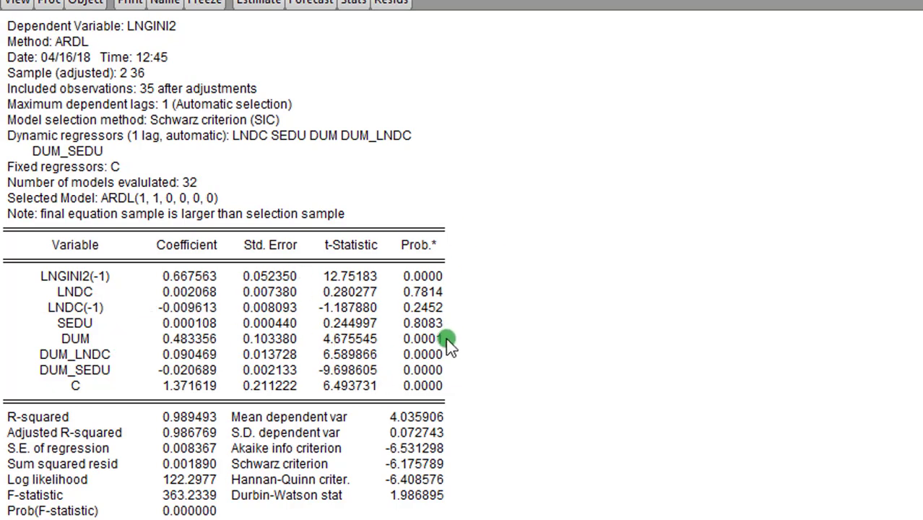
pyautogui.moveTo(448, 397)
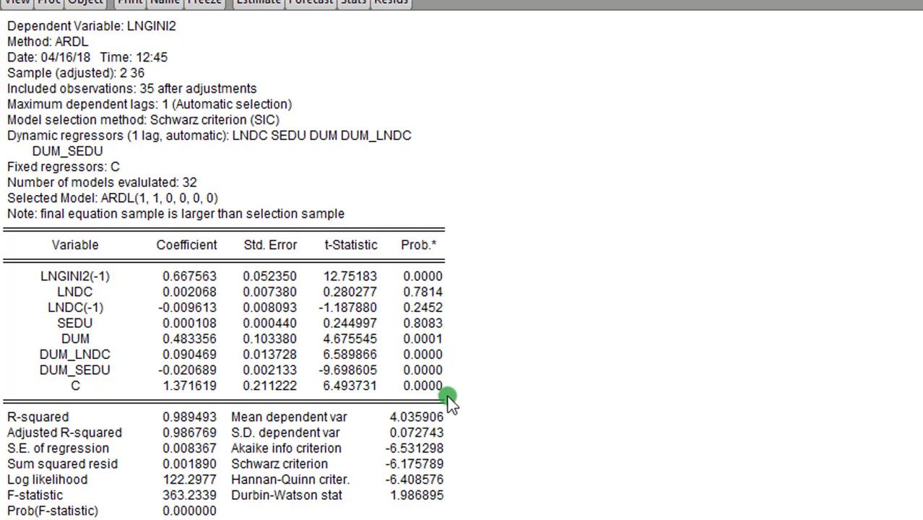
pyautogui.moveTo(455, 408)
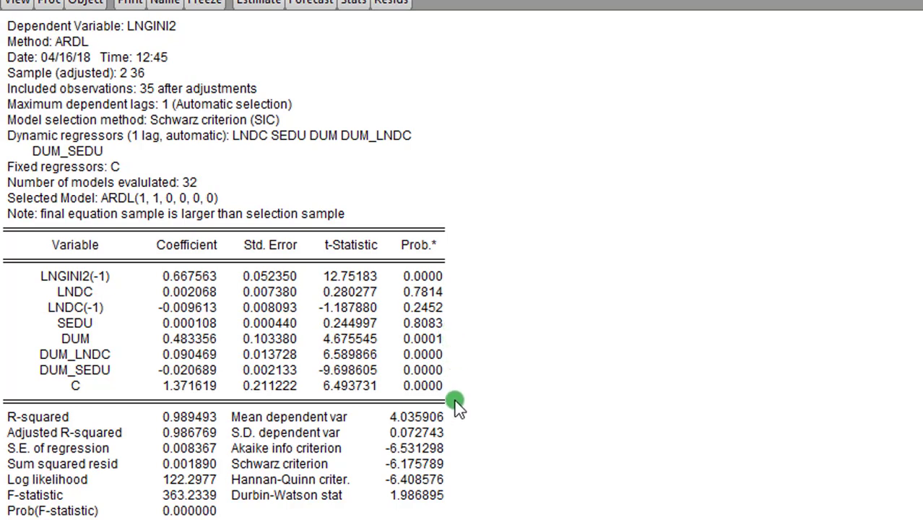
pyautogui.moveTo(448, 348)
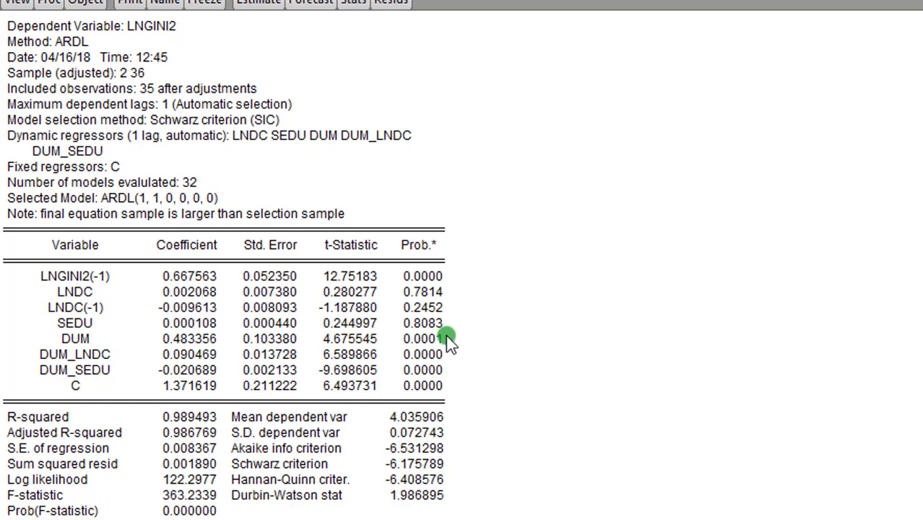
pyautogui.moveTo(448, 390)
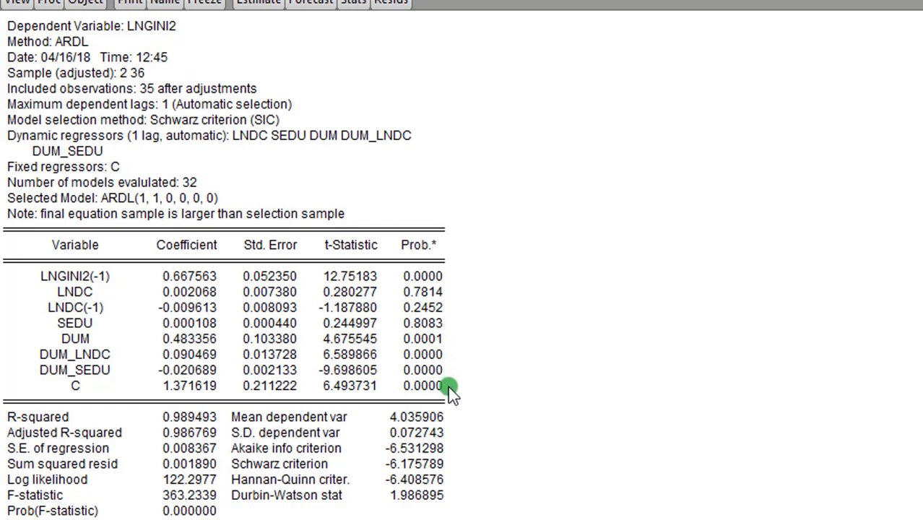
pyautogui.moveTo(448, 338)
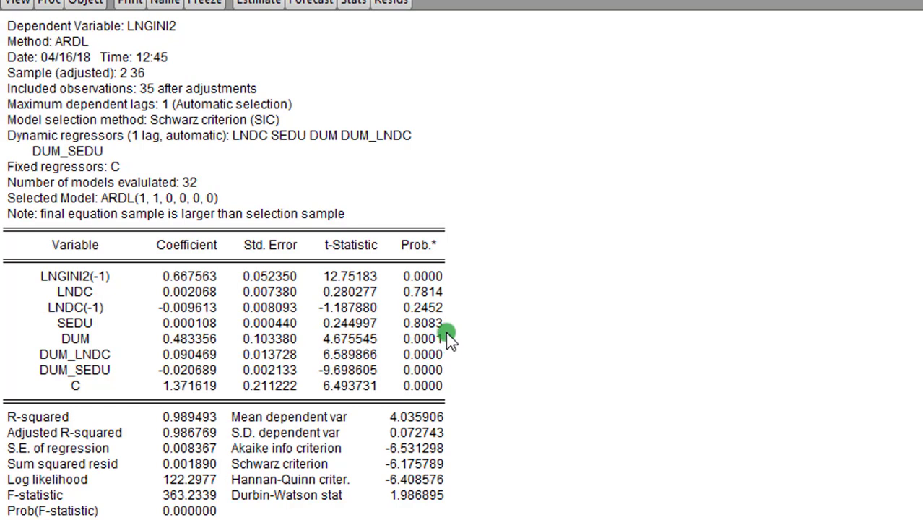
pyautogui.moveTo(451, 397)
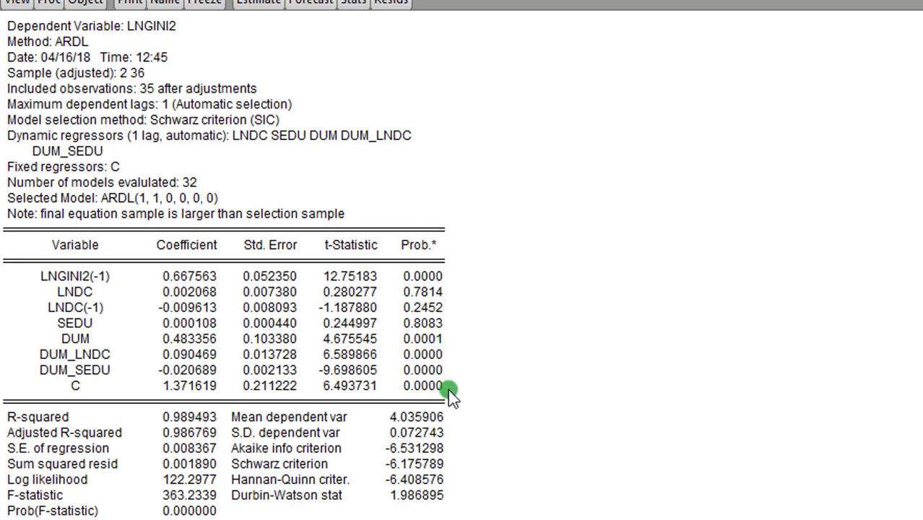
pyautogui.moveTo(448, 344)
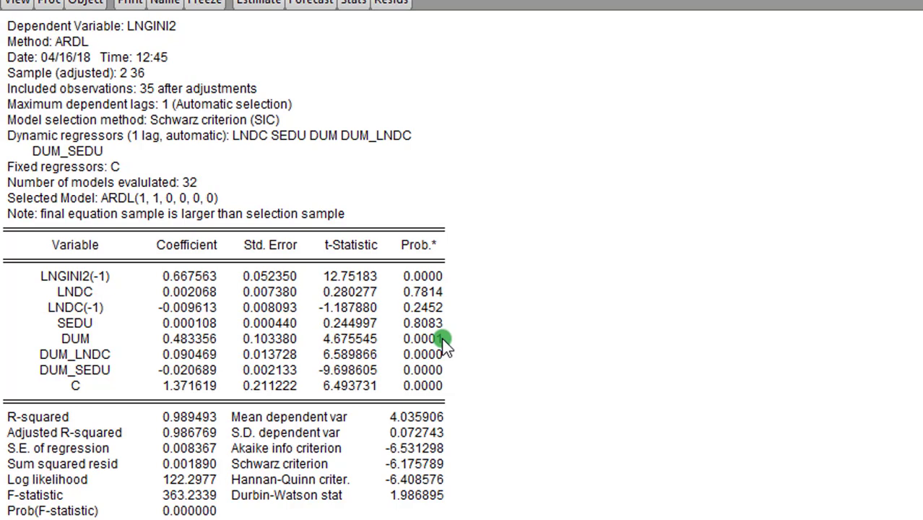
pyautogui.moveTo(445, 376)
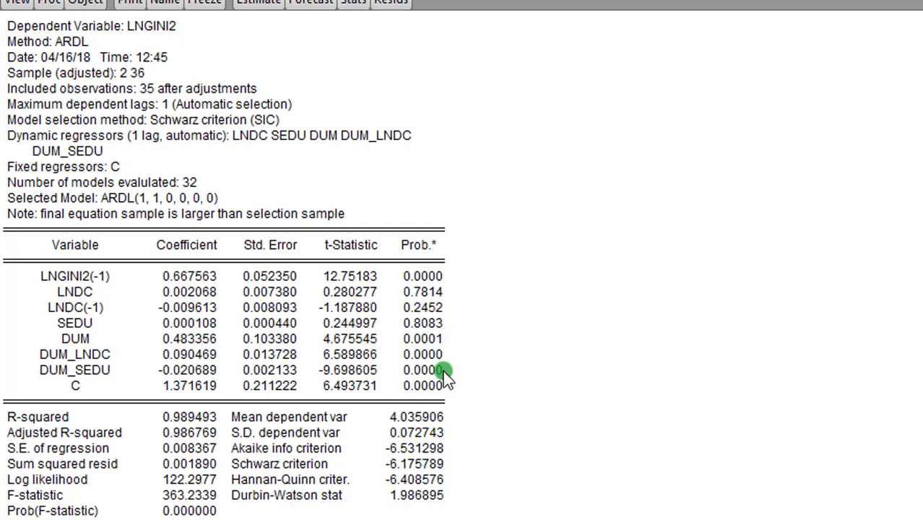
pyautogui.moveTo(451, 263)
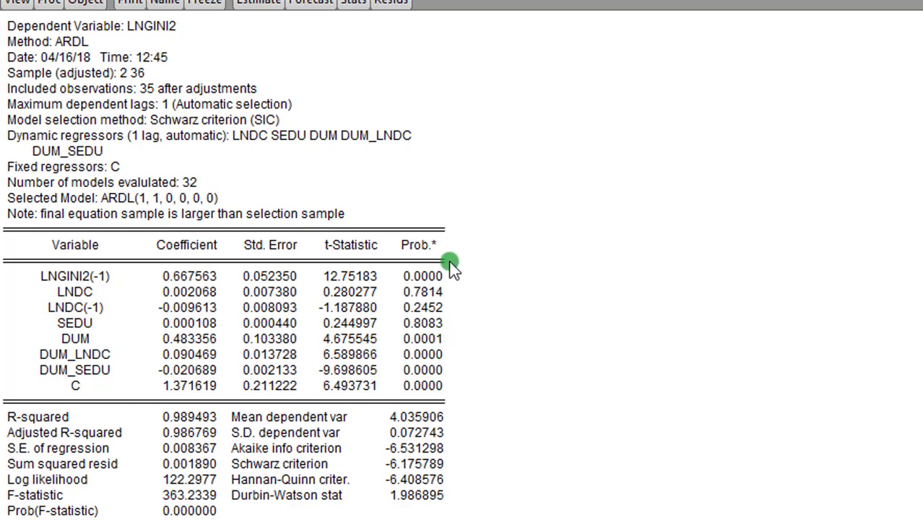
pyautogui.moveTo(451, 296)
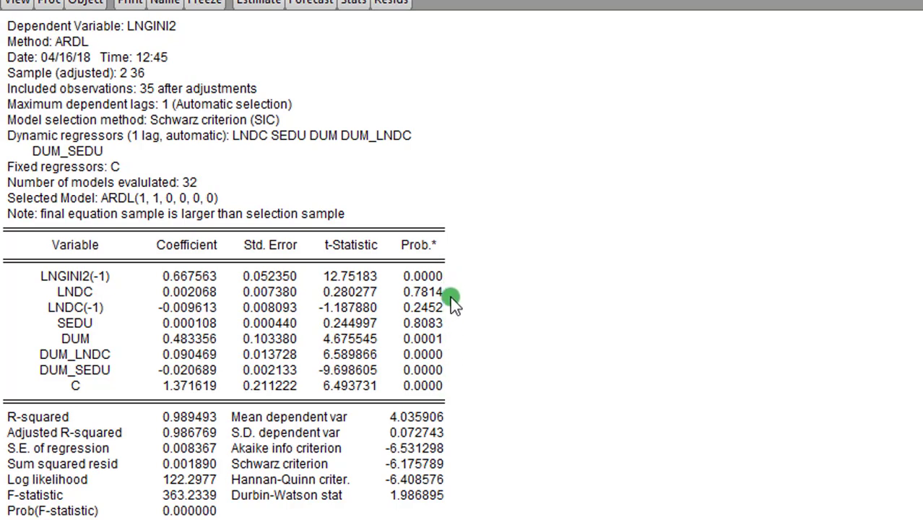
pyautogui.moveTo(451, 381)
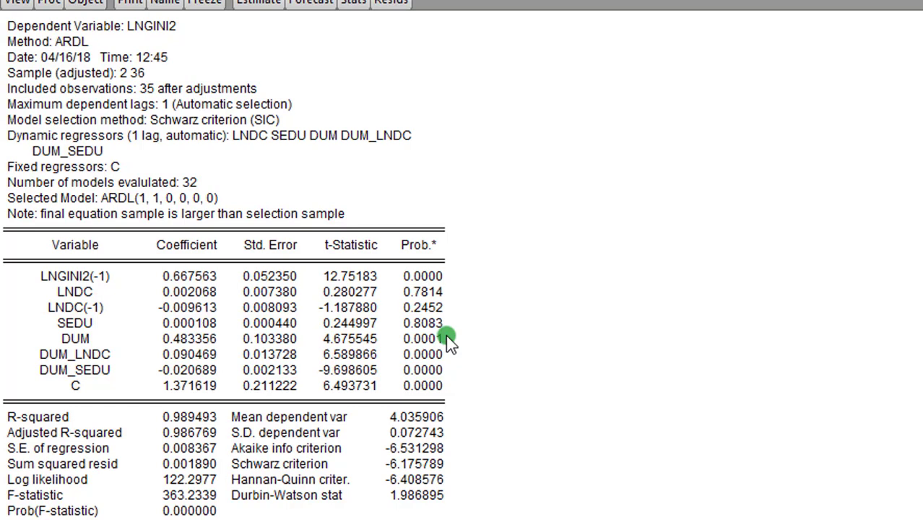
pyautogui.moveTo(488, 61)
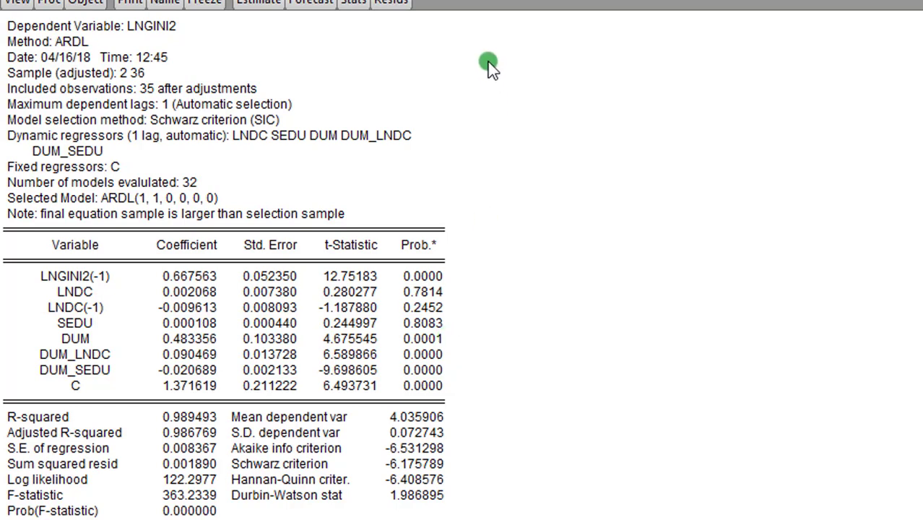